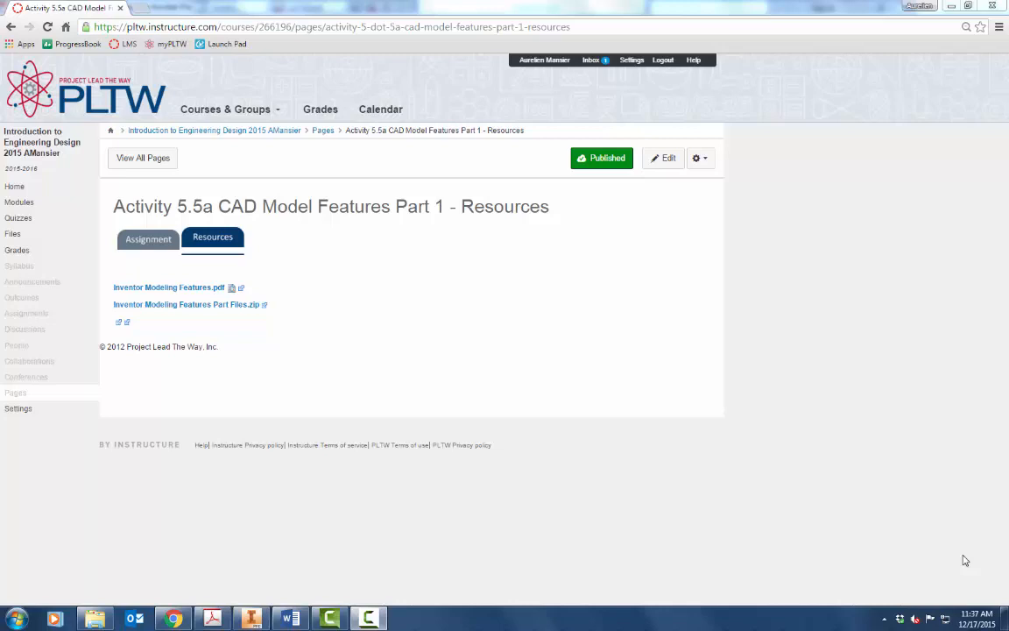
{"action": "mouse_move", "coordinate": [154, 394]}
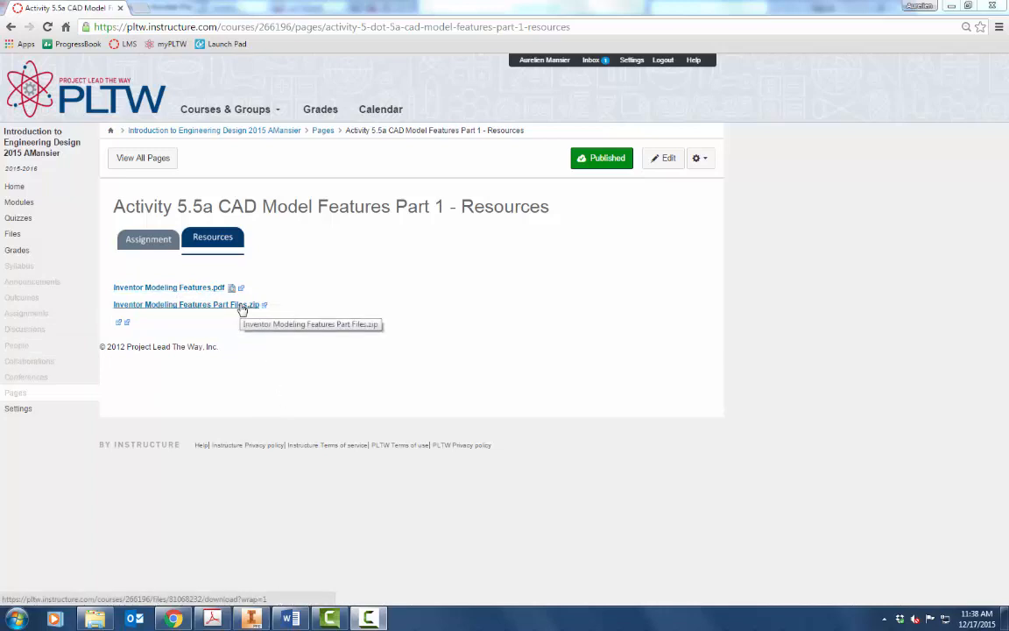
{"action": "mouse_move", "coordinate": [221, 312]}
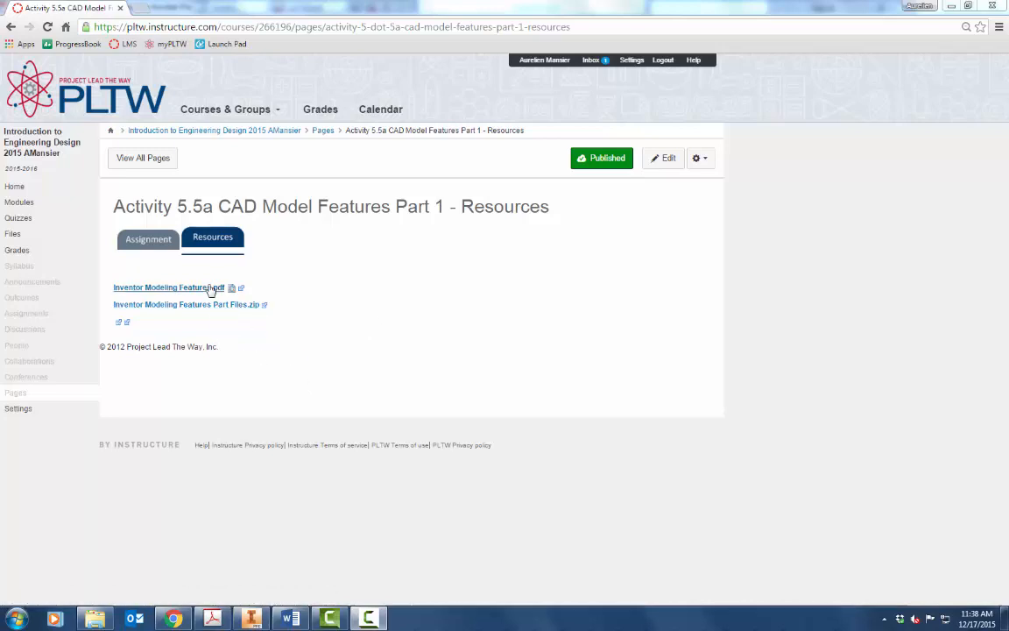
Open the Inventor Modeling Features PDF and page down to the Tapered Extrusions instructions
{"action": "left_click", "coordinate": [165, 287]}
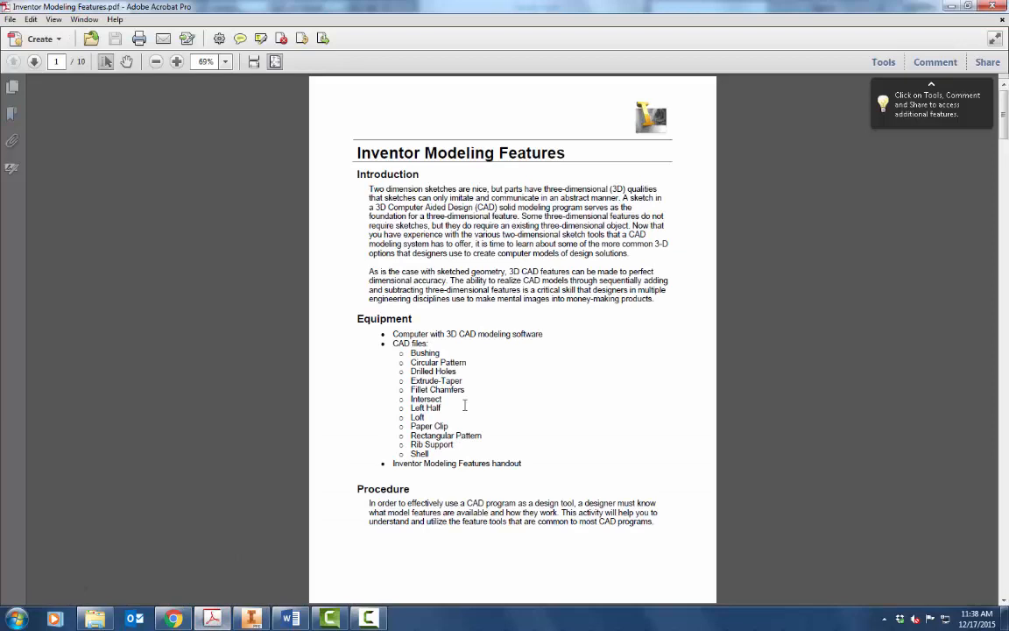
{"action": "mouse_move", "coordinate": [473, 322]}
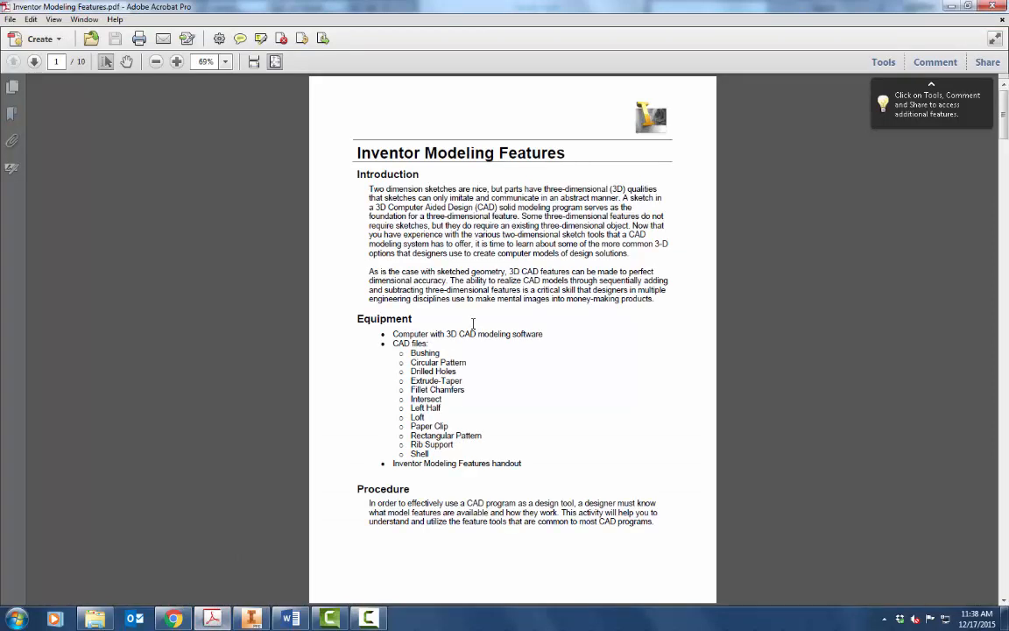
{"action": "left_click", "coordinate": [36, 61]}
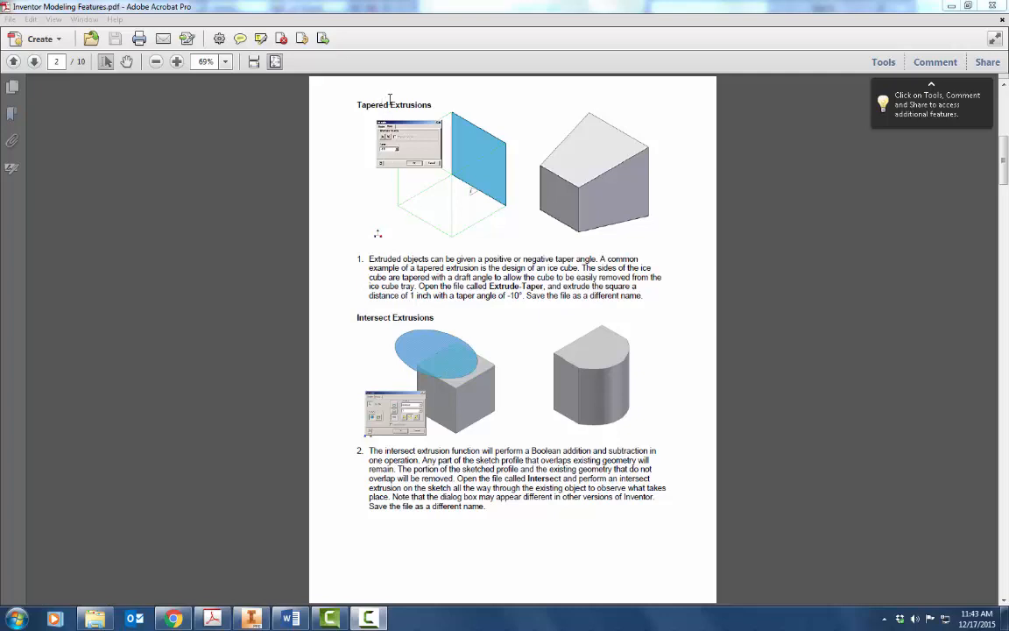
{"action": "mouse_move", "coordinate": [504, 285]}
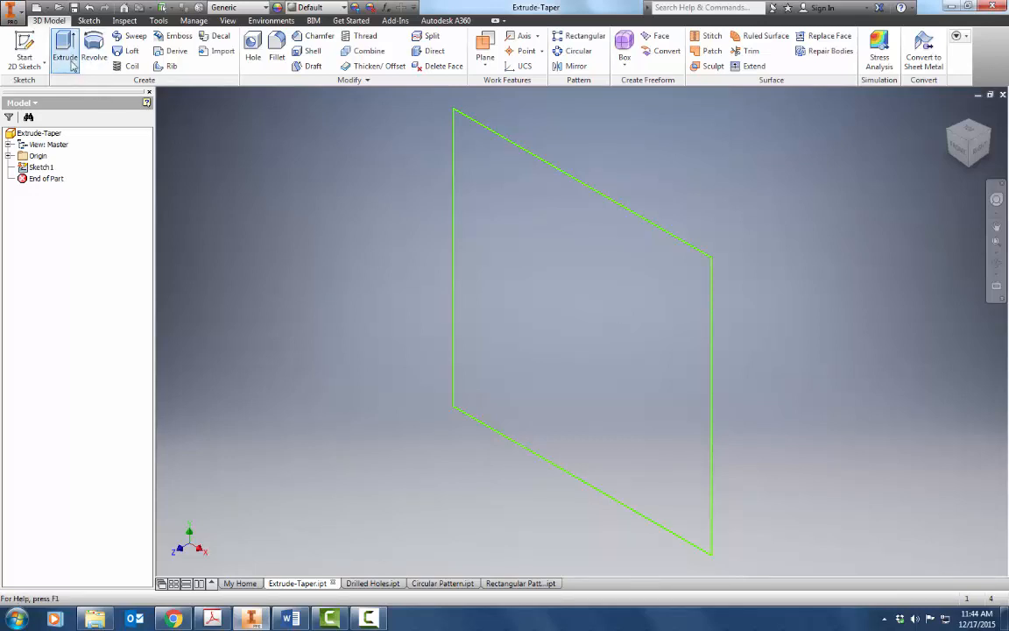
Extrude the square sketch 1 in with a -10° taper under the More settings and confirm
{"action": "left_click", "coordinate": [64, 49]}
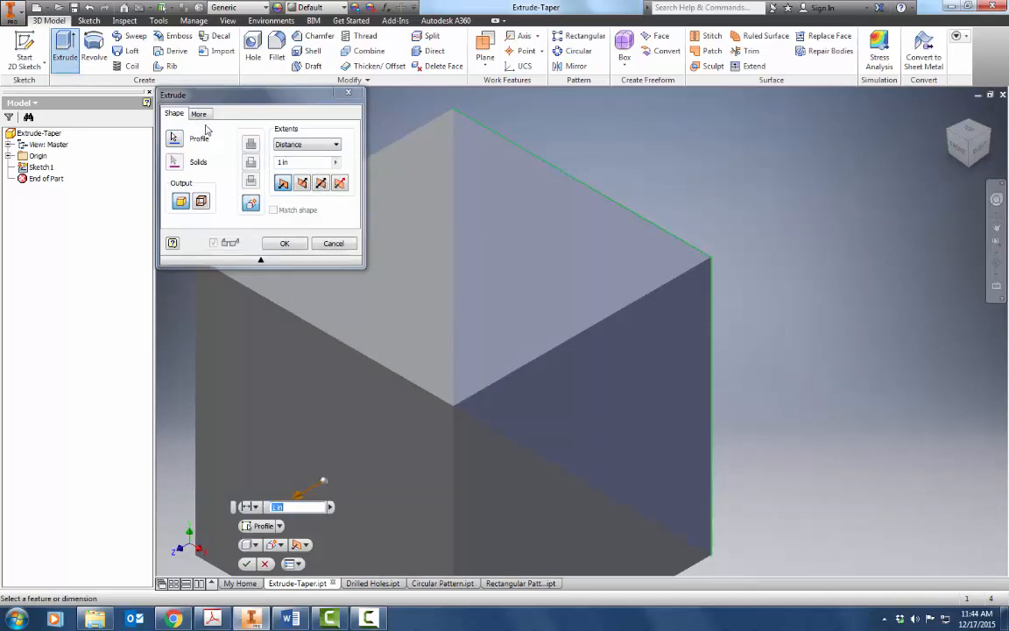
{"action": "left_click", "coordinate": [199, 112]}
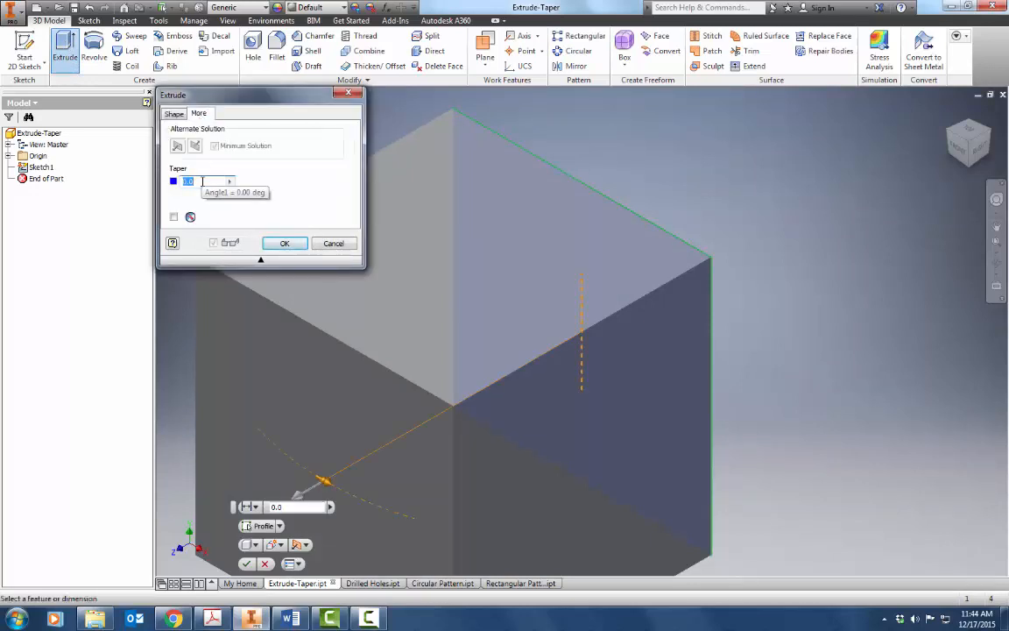
{"action": "type", "text": "-10"}
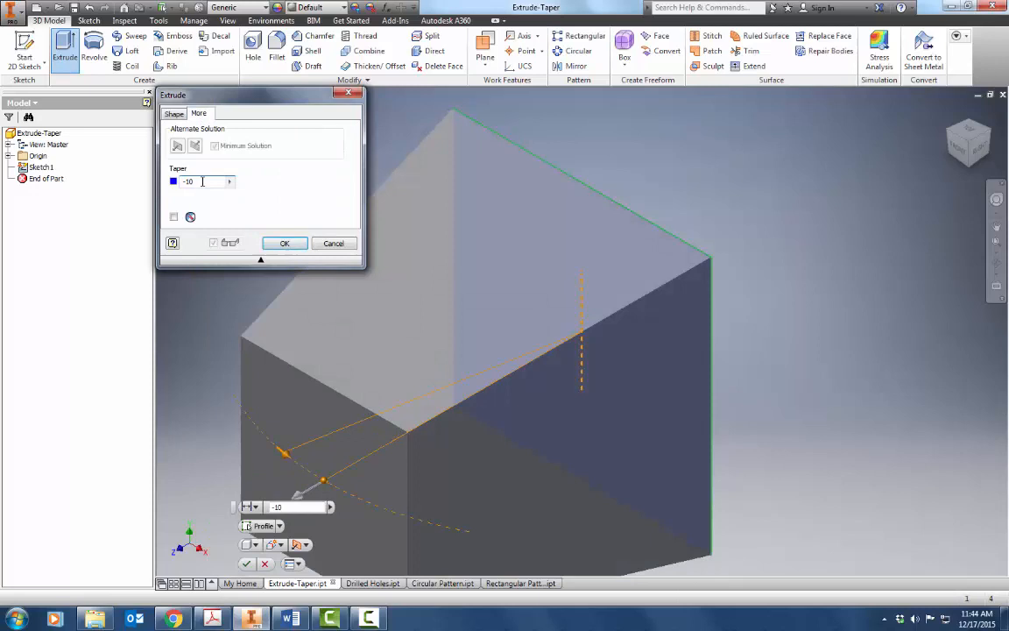
{"action": "left_click", "coordinate": [284, 242]}
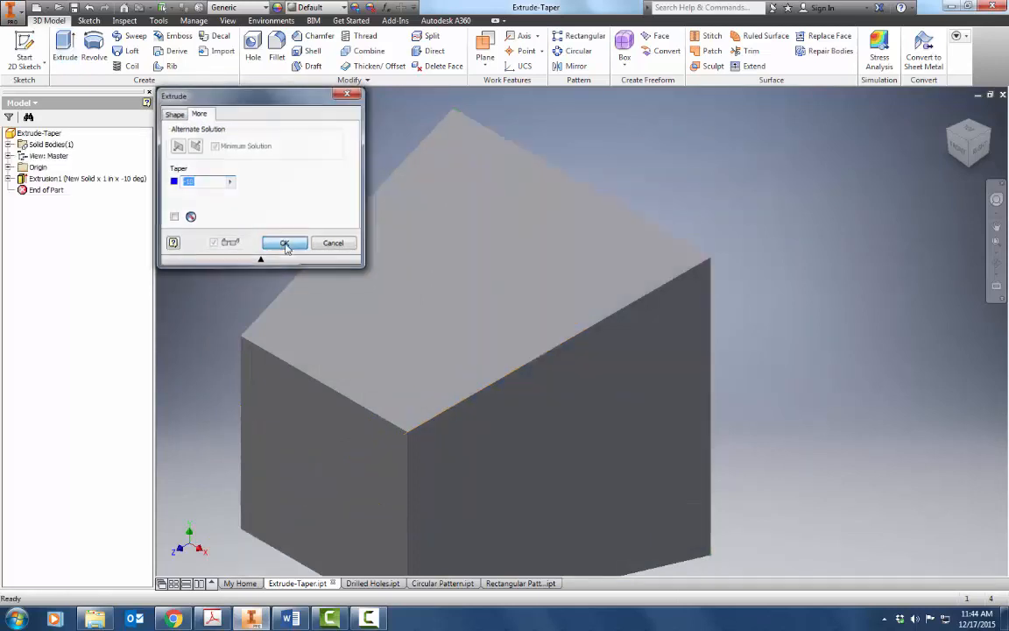
{"action": "left_click", "coordinate": [284, 242]}
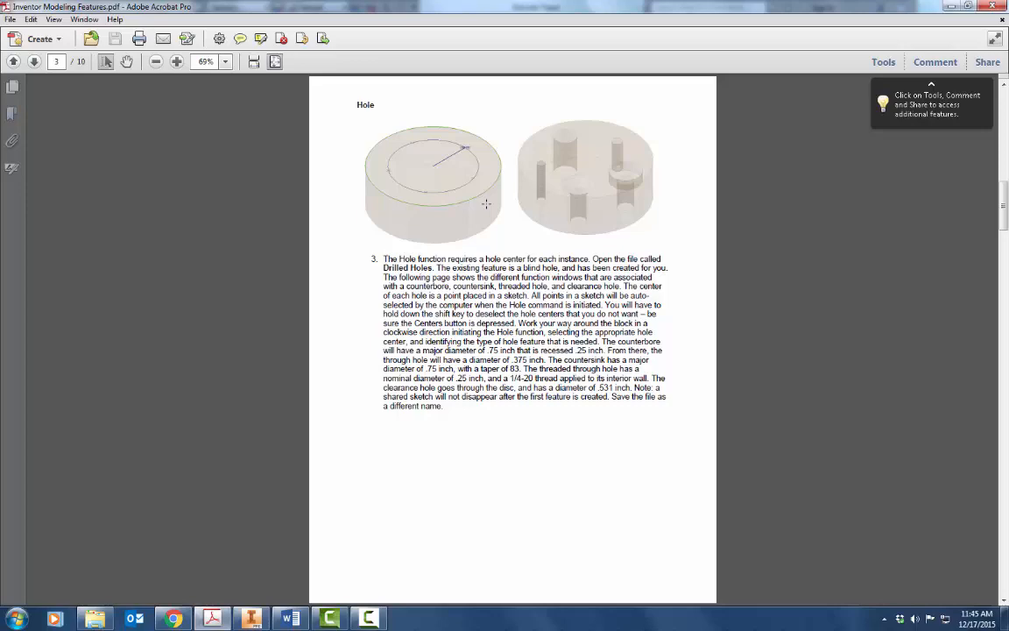
{"action": "mouse_move", "coordinate": [297, 552]}
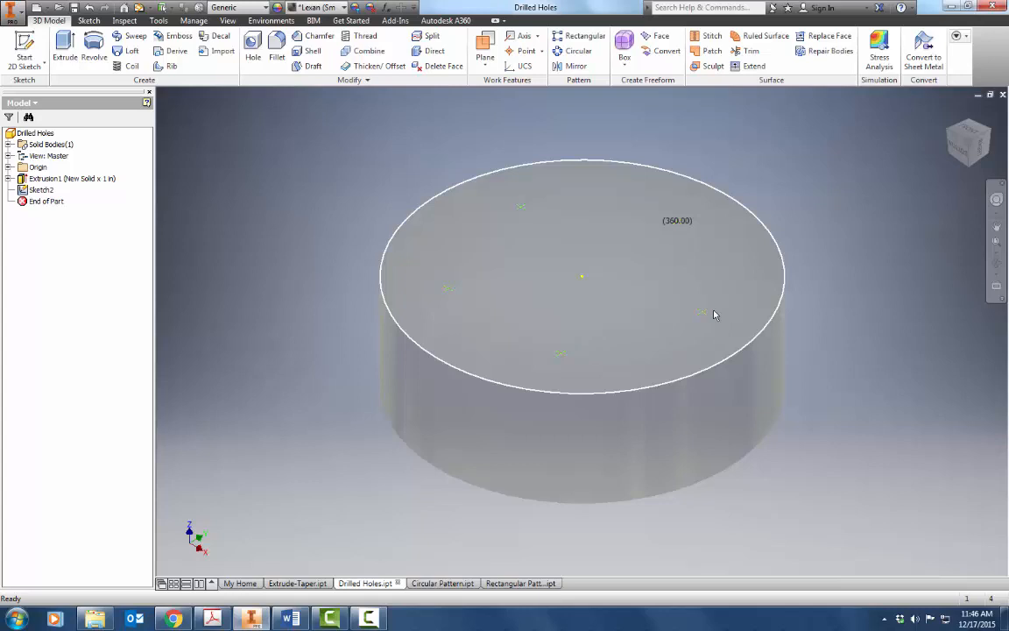
Place a 0.25 in through-all drilled hole centred on one of the cylinder's sketch points
{"action": "left_click", "coordinate": [715, 284]}
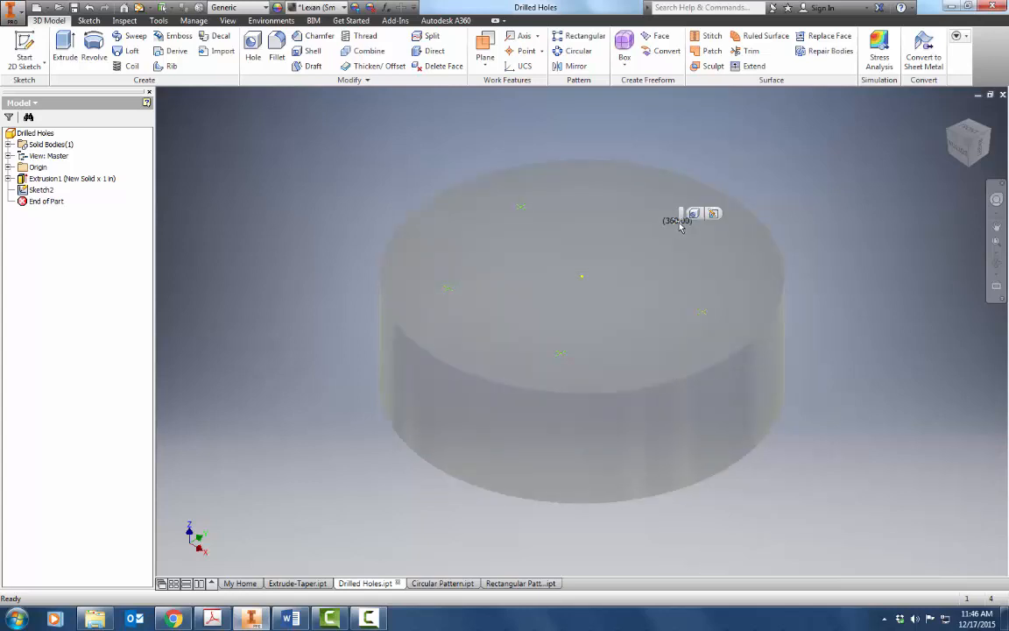
{"action": "left_click", "coordinate": [252, 49]}
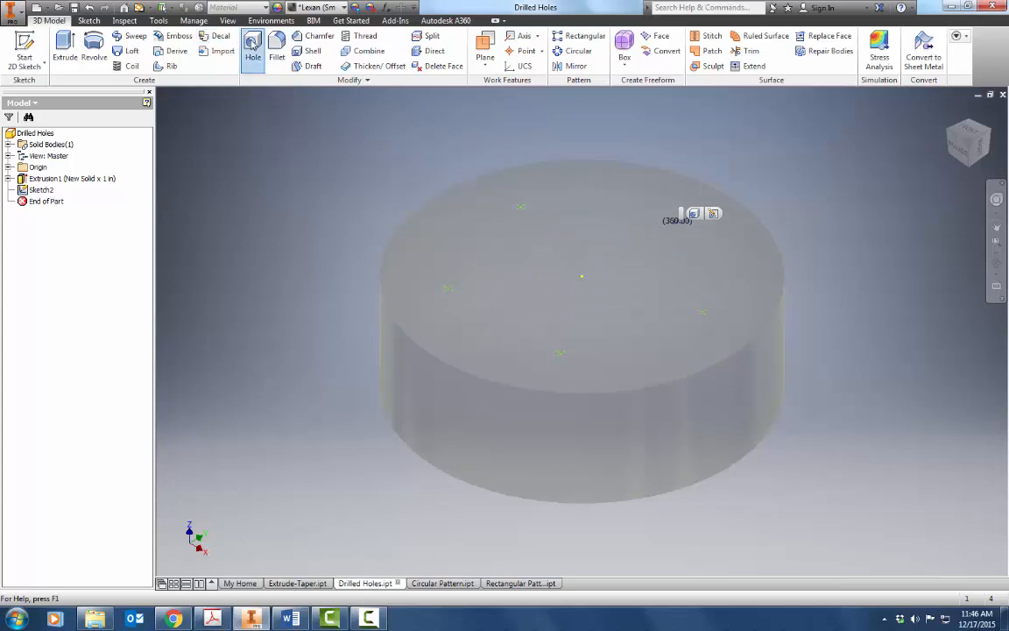
{"action": "left_click", "coordinate": [252, 44]}
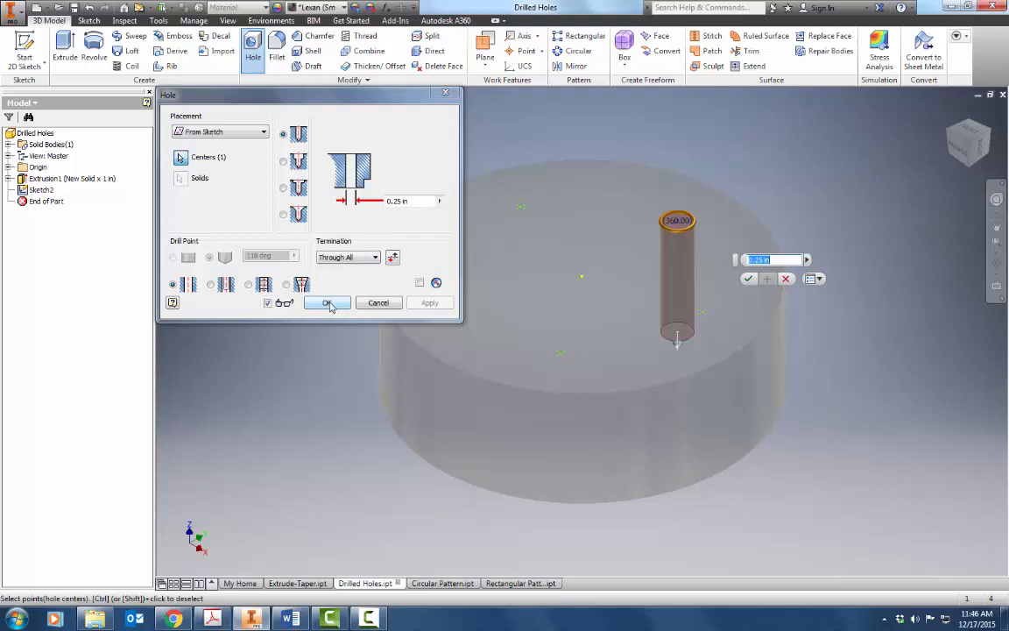
{"action": "left_click", "coordinate": [326, 301]}
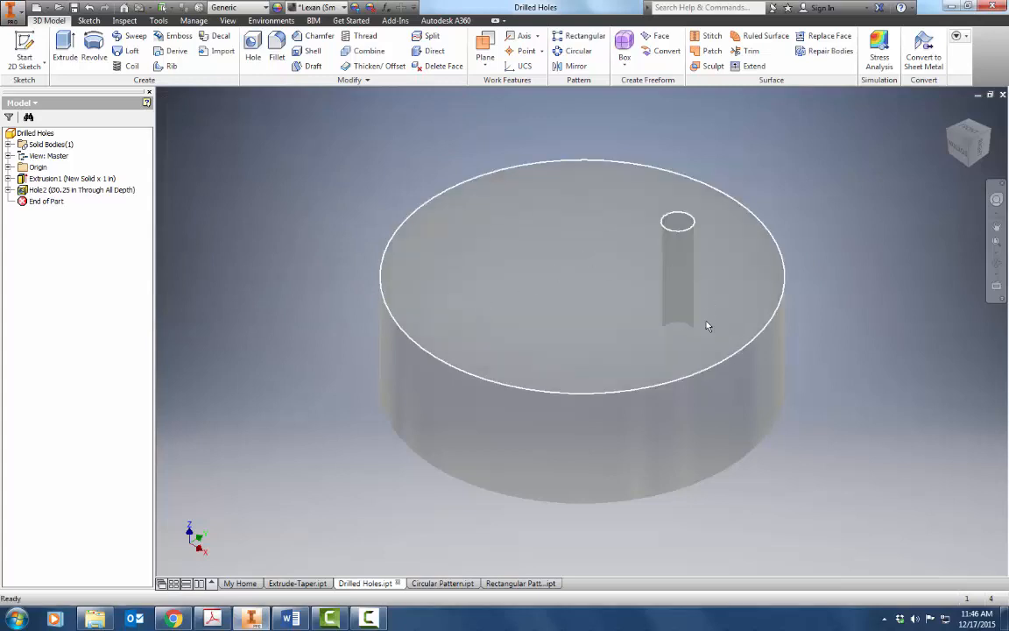
{"action": "mouse_move", "coordinate": [466, 329]}
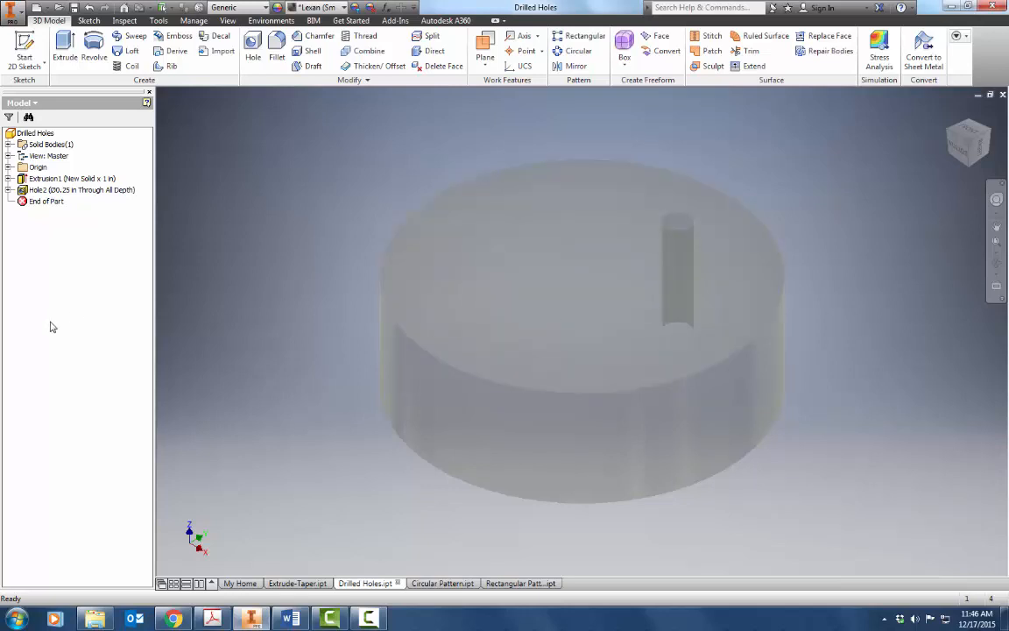
{"action": "mouse_move", "coordinate": [9, 193]}
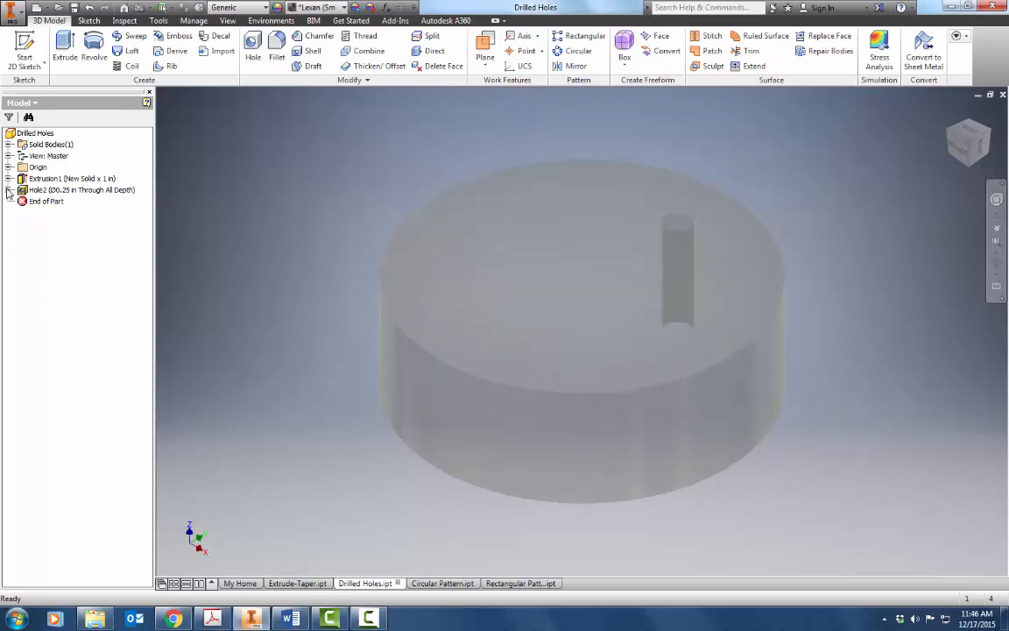
Expand Hole1 in the browser and turn Sketch2's visibility back on
{"action": "left_click", "coordinate": [7, 189]}
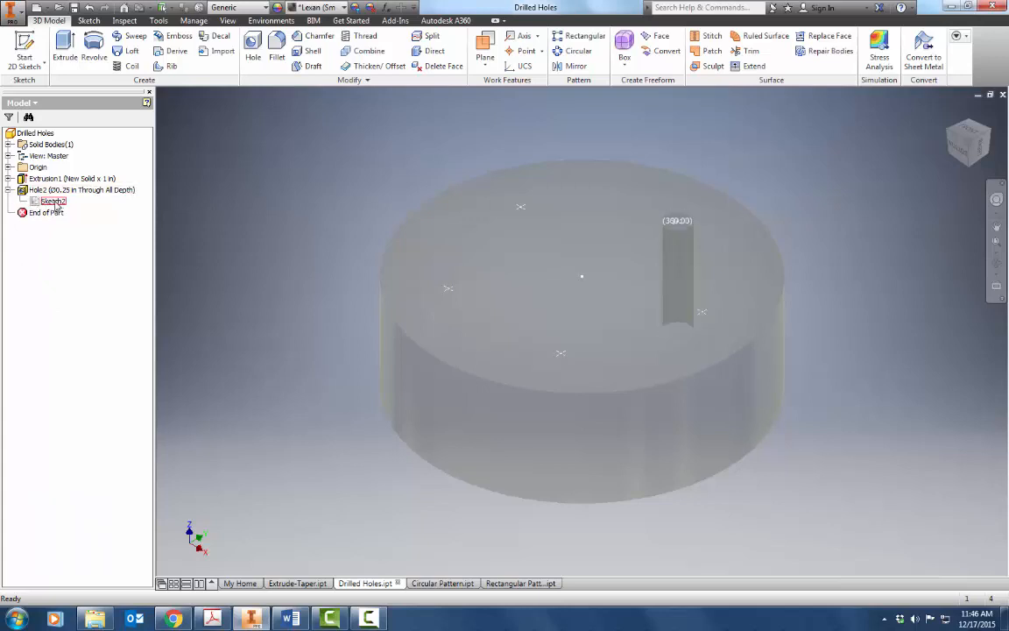
{"action": "right_click", "coordinate": [53, 201]}
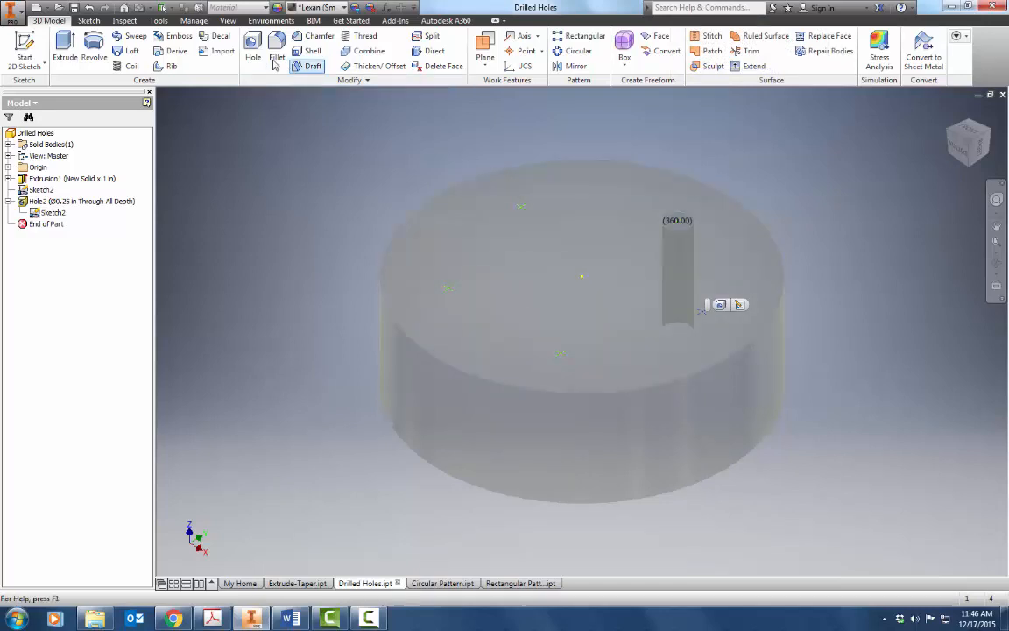
Create a through-all counterbored hole: 0.75 in counterbore, 0.25 in deep, 0.375 in drill
{"action": "left_click", "coordinate": [252, 43]}
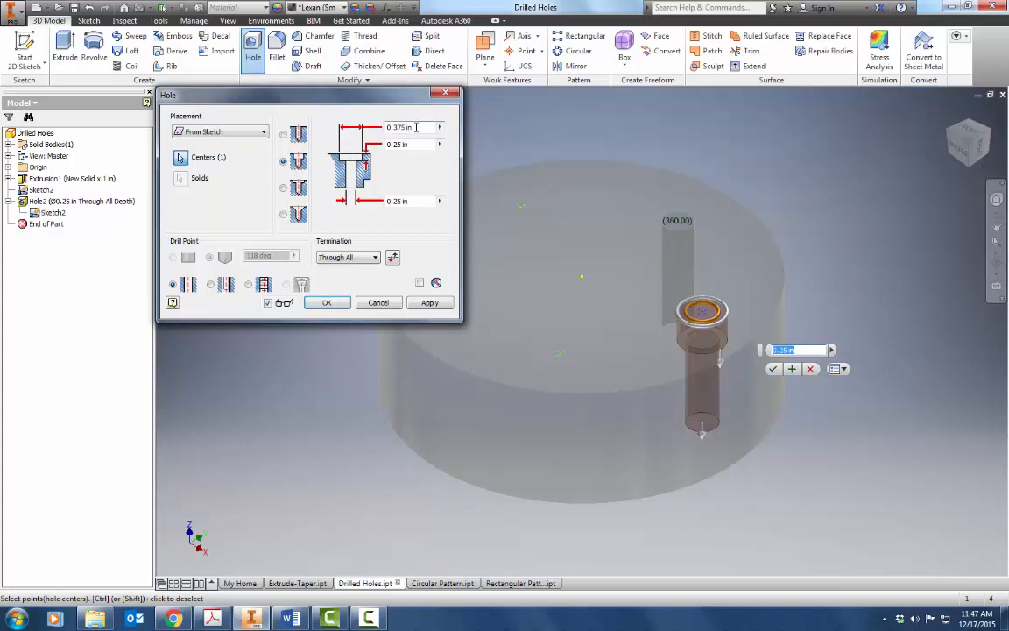
{"action": "type", "text": ".75"}
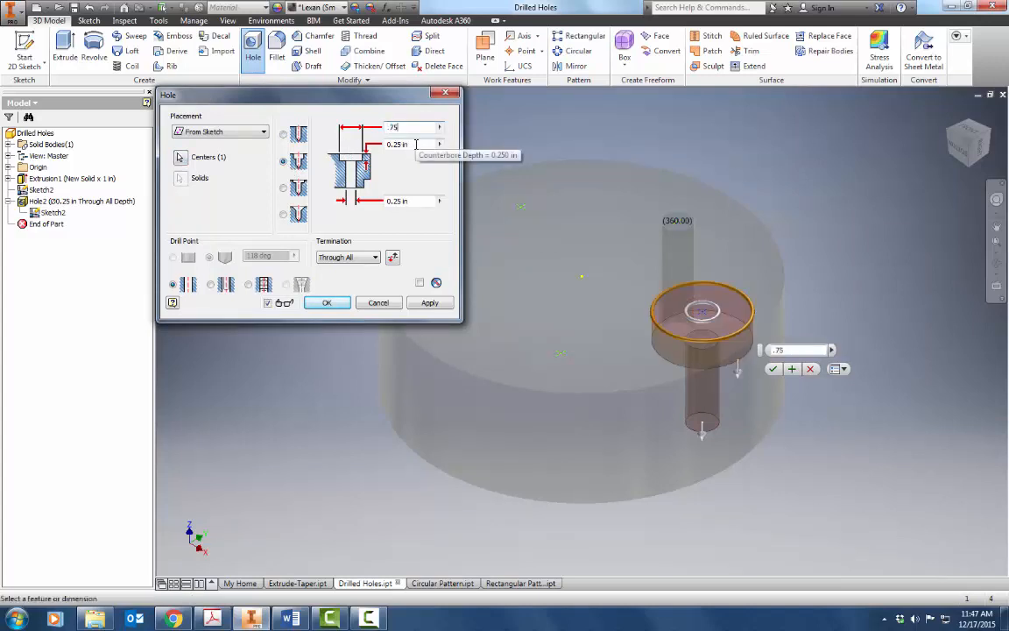
{"action": "left_click", "coordinate": [396, 143]}
{"action": "type", "text": ".25"}
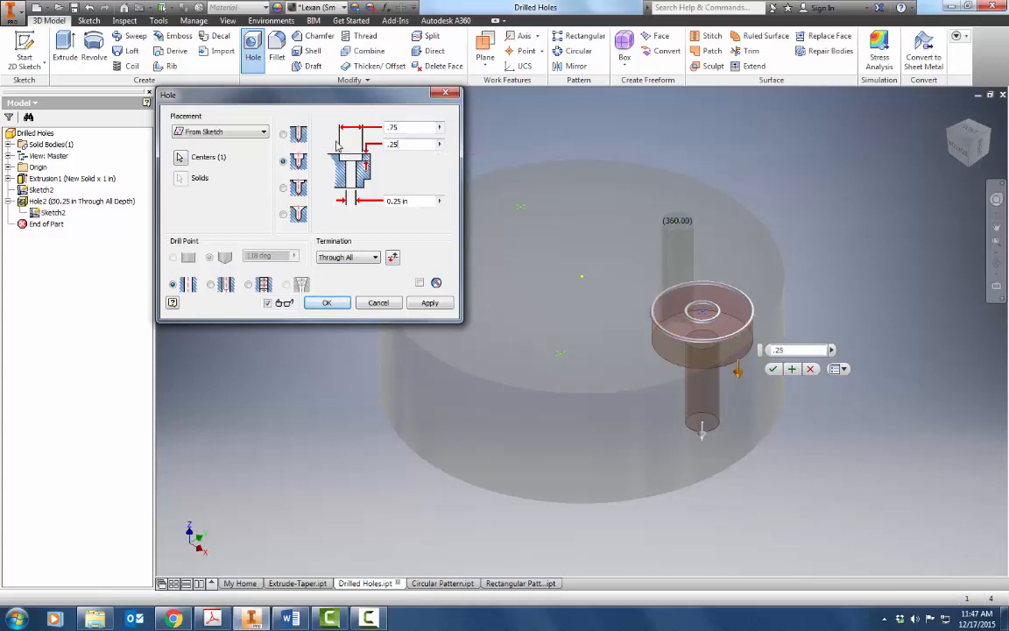
{"action": "left_click", "coordinate": [407, 200]}
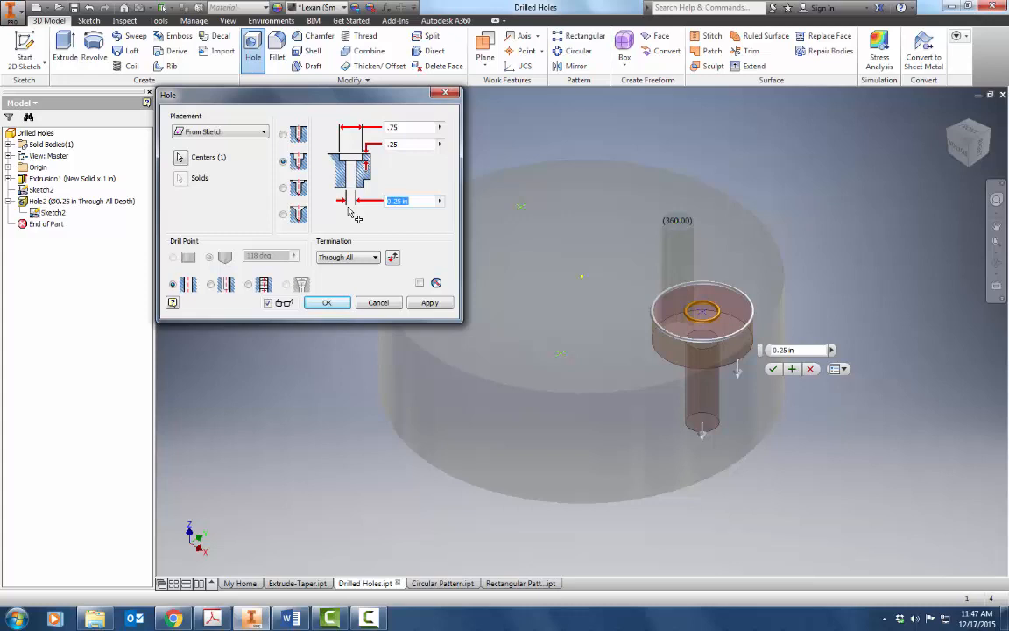
{"action": "type", "text": ".375"}
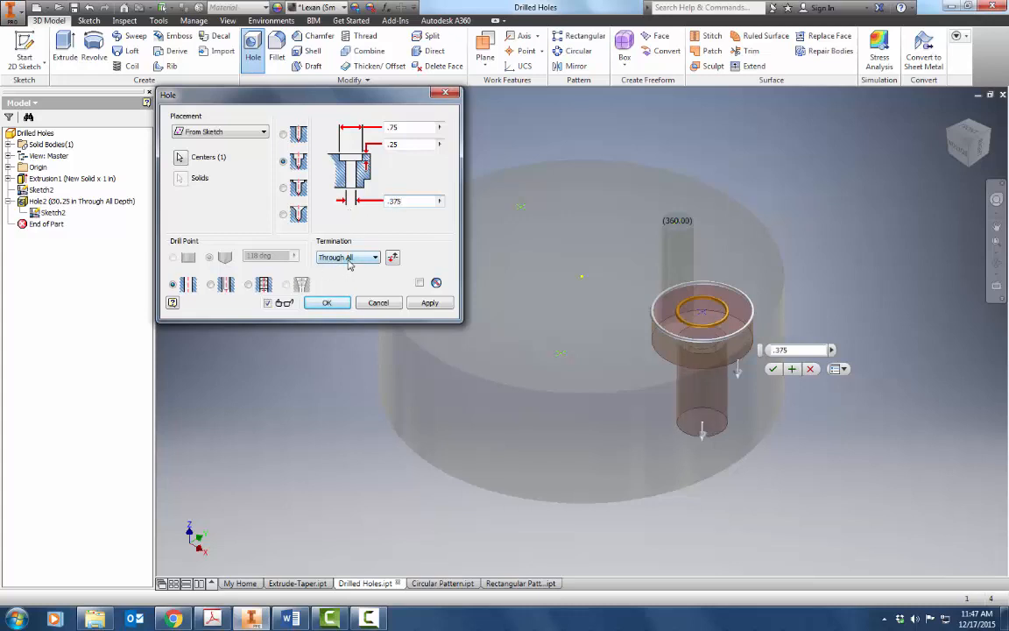
{"action": "left_click", "coordinate": [326, 301]}
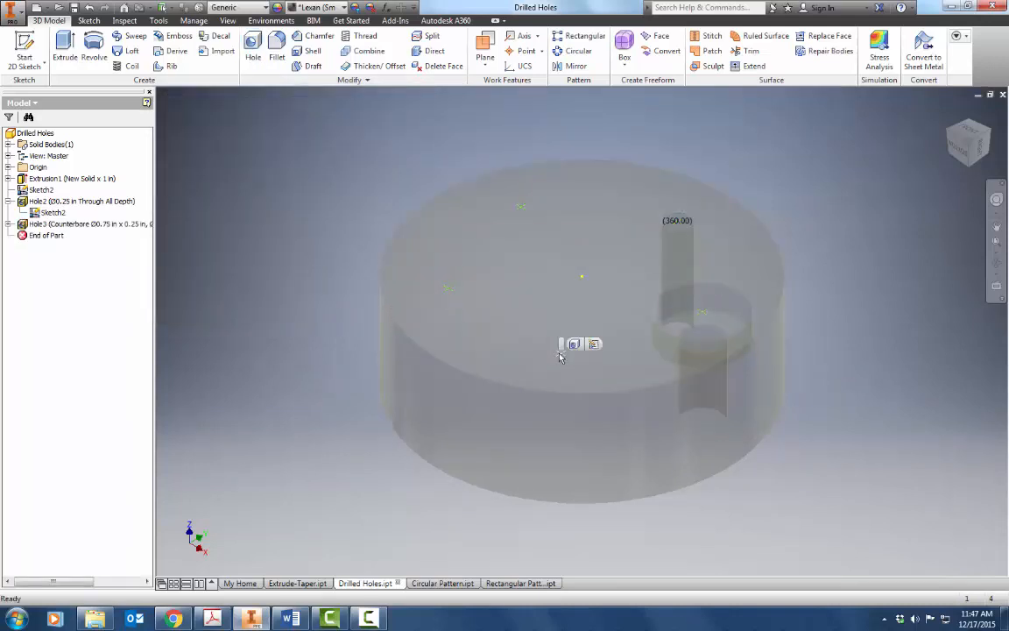
Create a through-all countersunk hole with a 0.75 in, 82° countersink at another point
{"action": "left_click", "coordinate": [253, 49]}
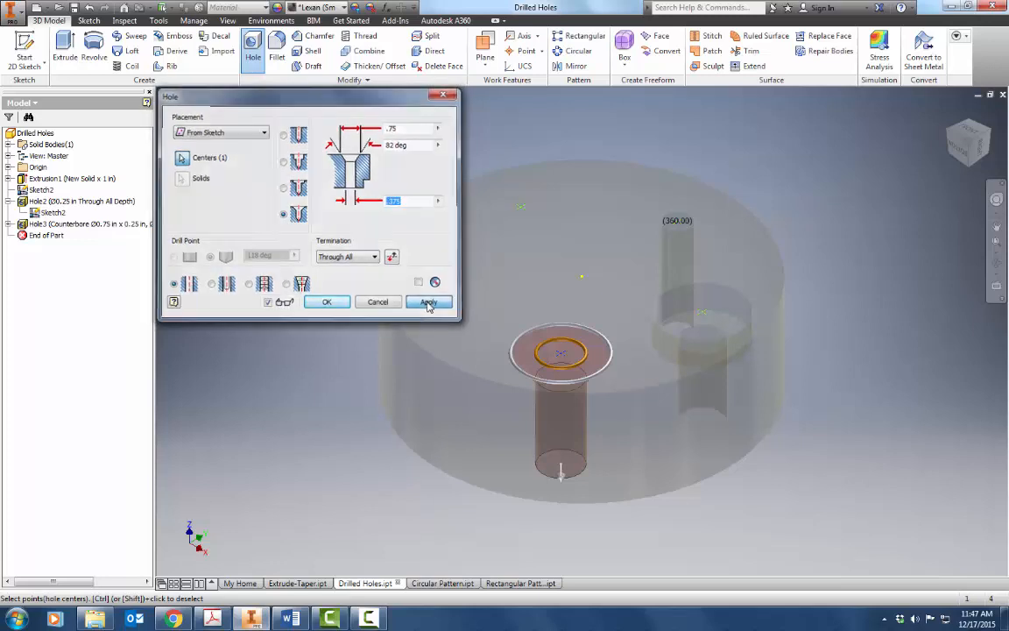
{"action": "left_click", "coordinate": [429, 301]}
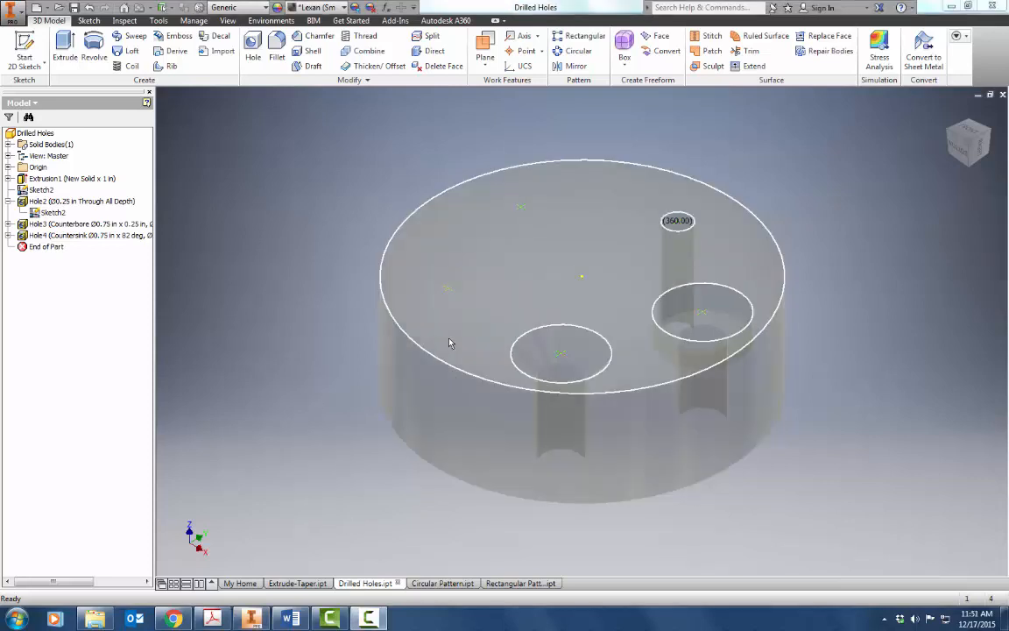
Create a tapped hole with 0.25 thread size, 1/4-20 UNC designation and Full Depth threading
{"action": "left_click", "coordinate": [252, 51]}
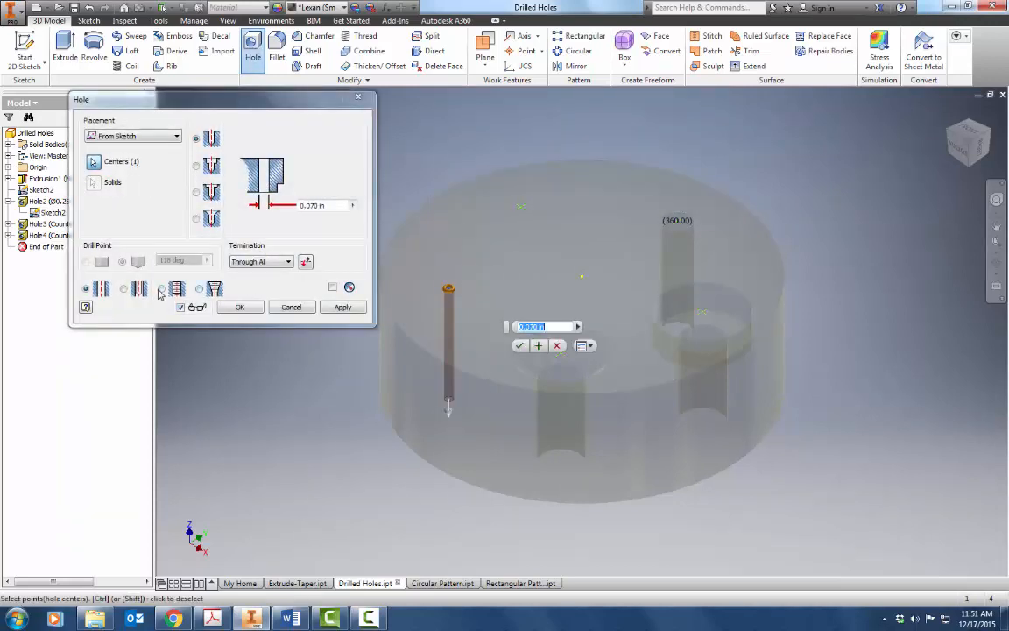
{"action": "left_click", "coordinate": [161, 289]}
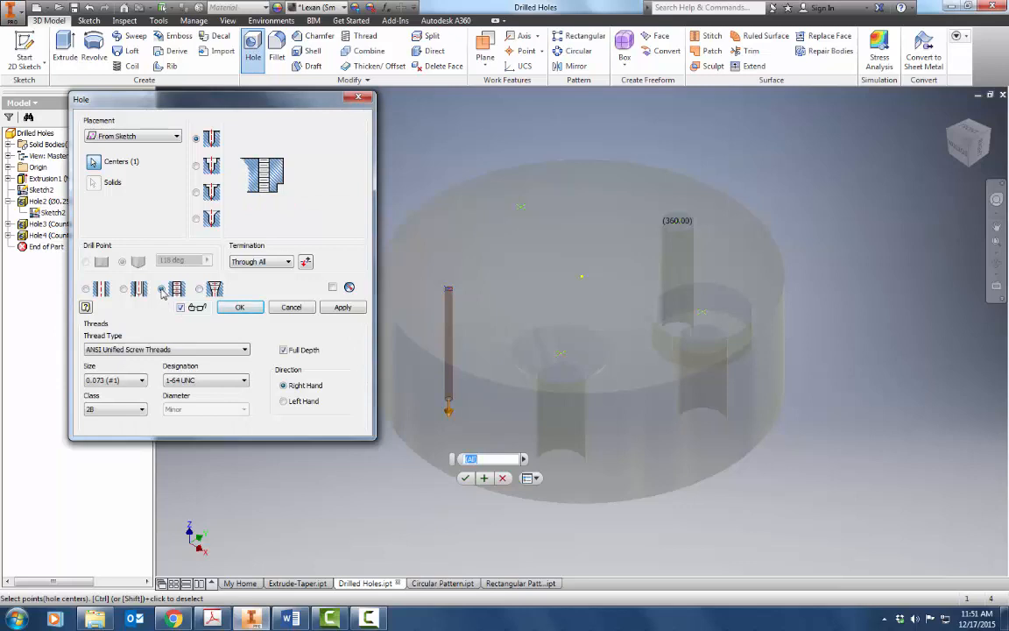
{"action": "left_click", "coordinate": [162, 289]}
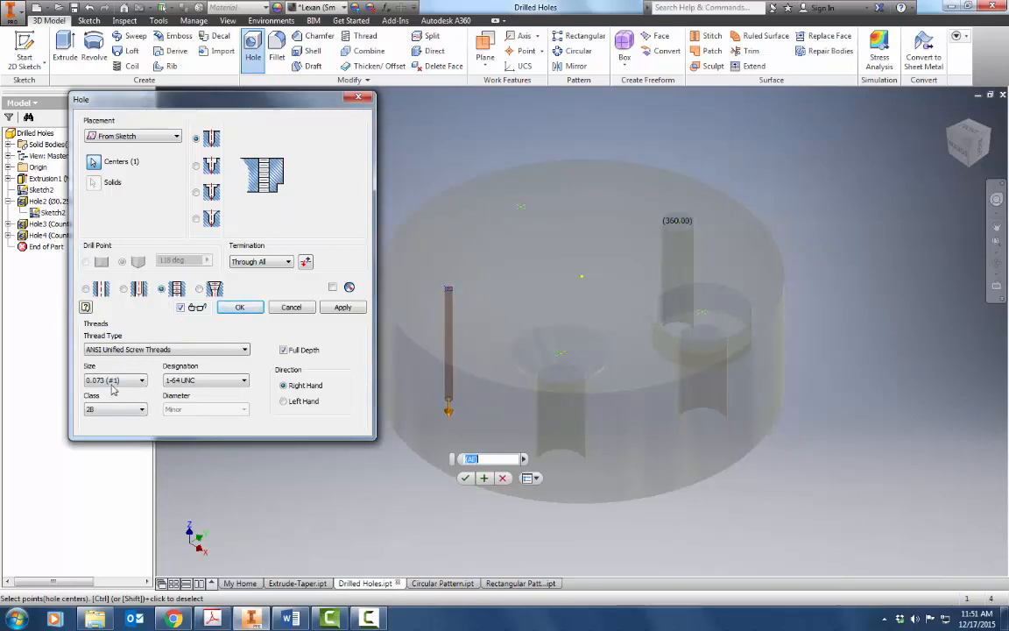
{"action": "left_click", "coordinate": [140, 378]}
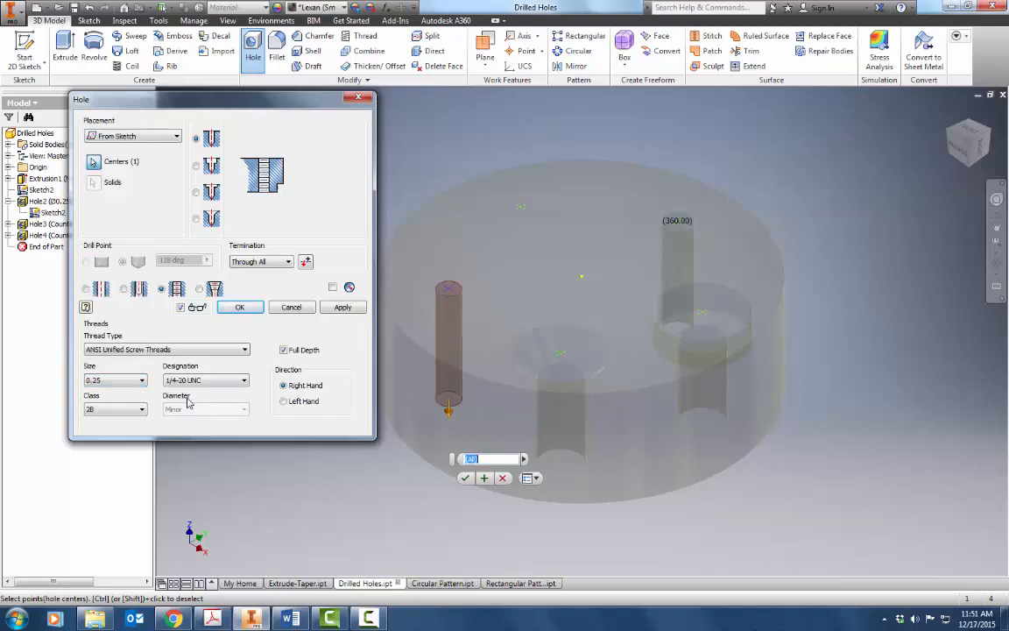
{"action": "left_click", "coordinate": [203, 379]}
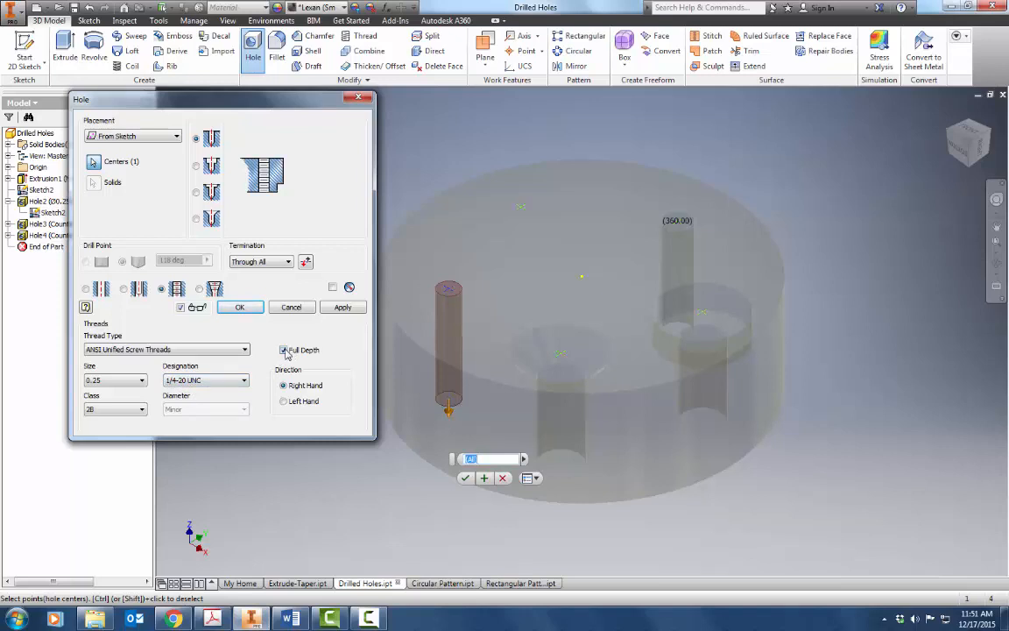
{"action": "left_click", "coordinate": [284, 350]}
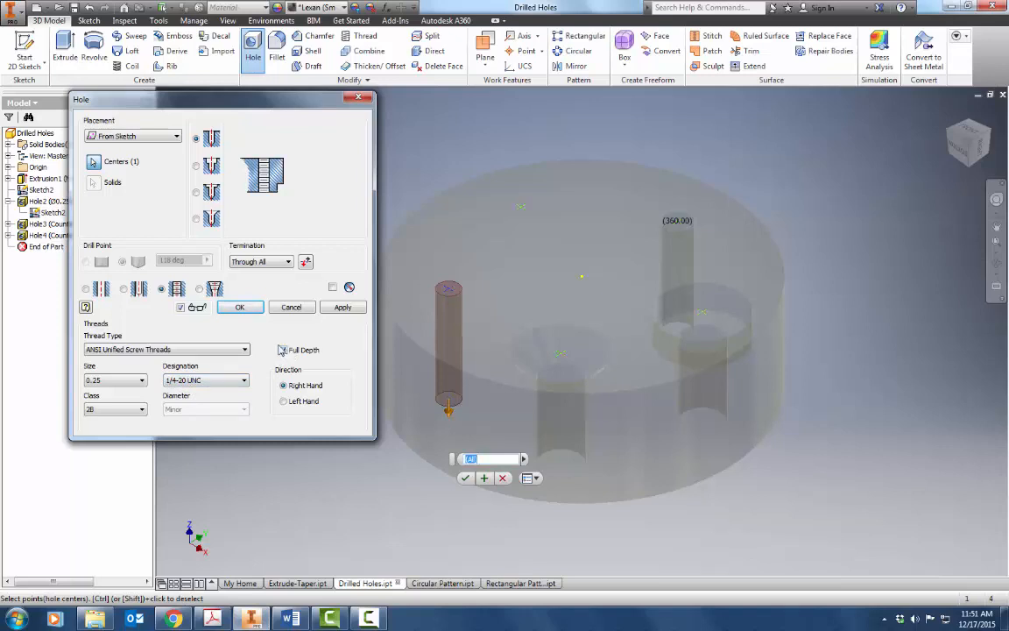
{"action": "left_click", "coordinate": [238, 306]}
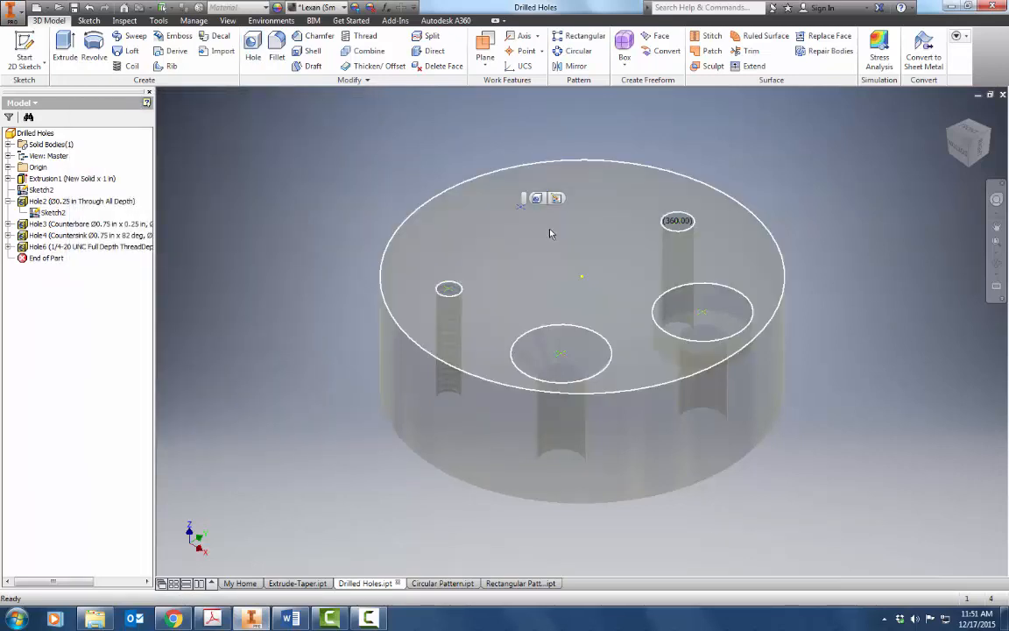
Create a normal-fit clearance hole for a 1/2 hex head bolt
{"action": "left_click", "coordinate": [252, 44]}
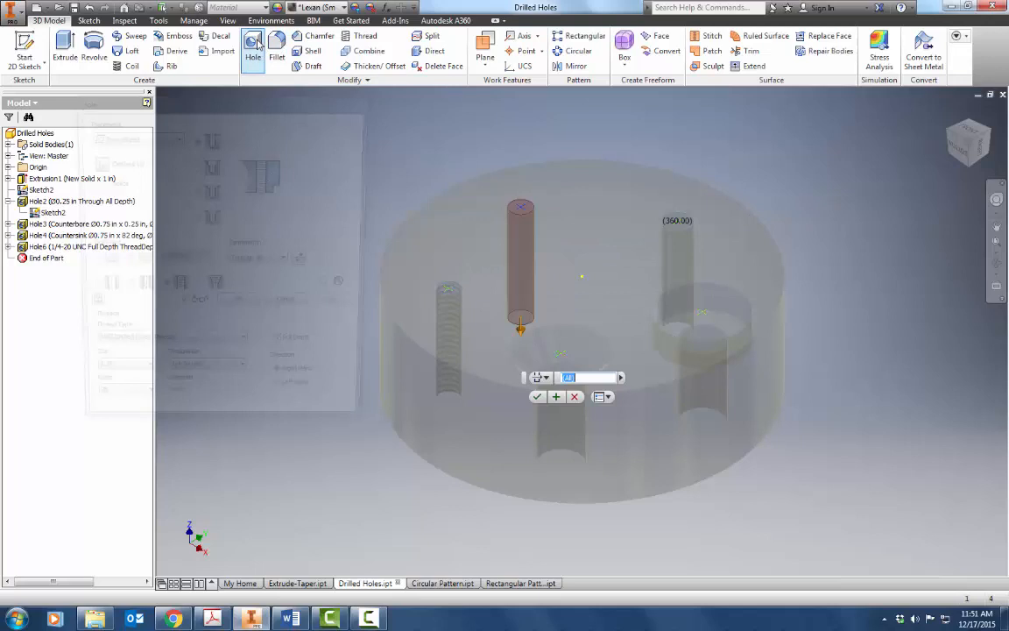
{"action": "left_click", "coordinate": [253, 49]}
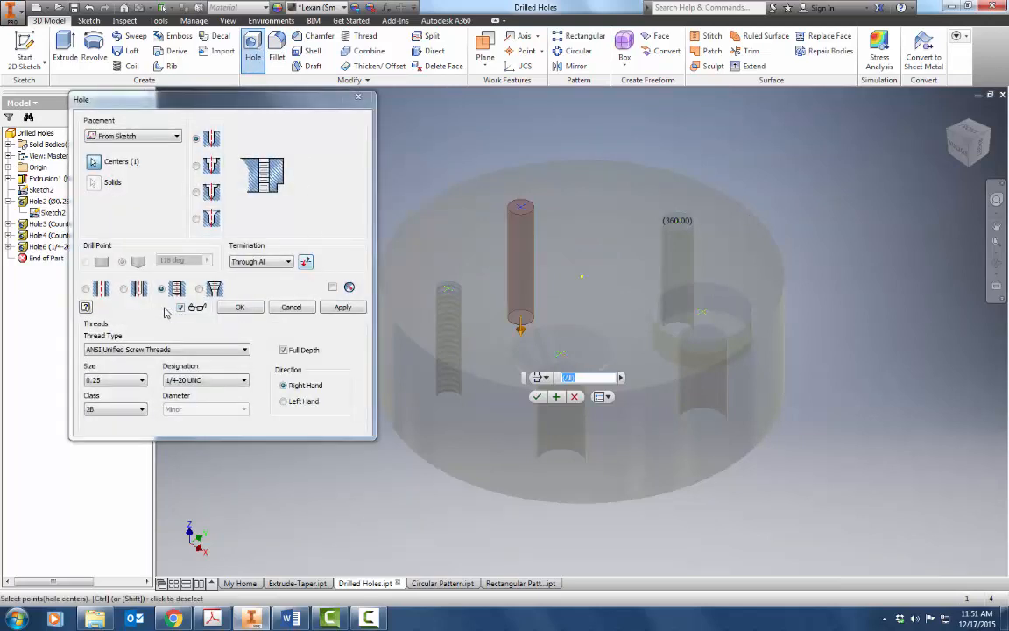
{"action": "left_click", "coordinate": [136, 287]}
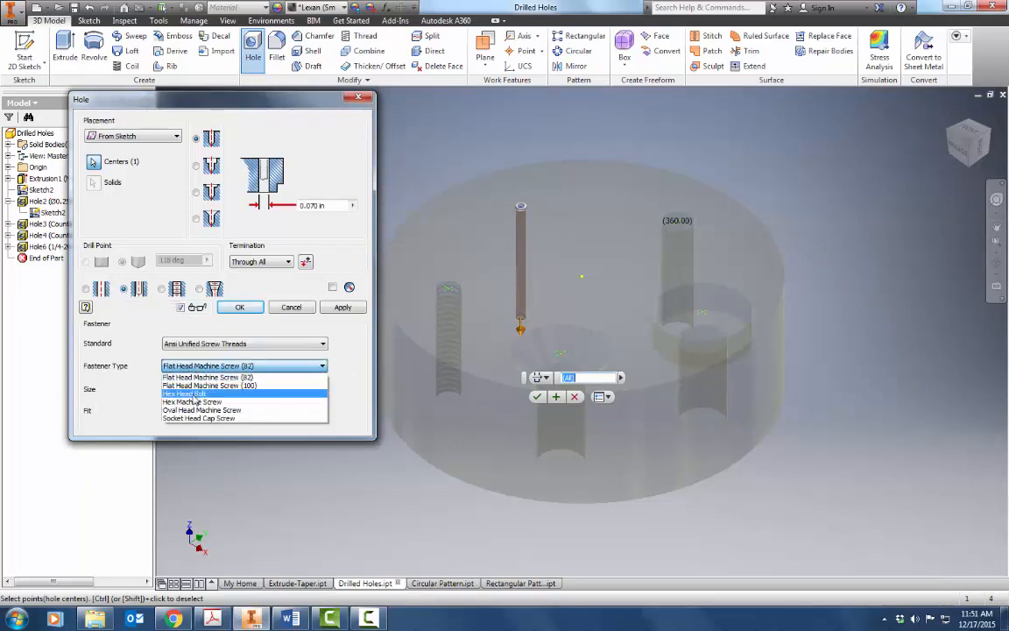
{"action": "left_click", "coordinate": [191, 401]}
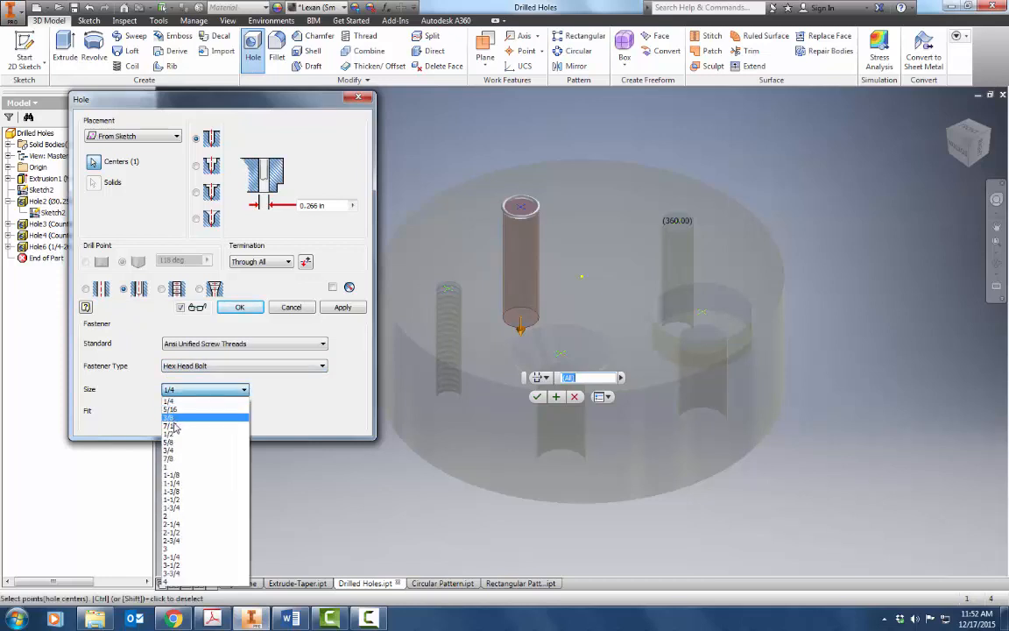
{"action": "left_click", "coordinate": [168, 434]}
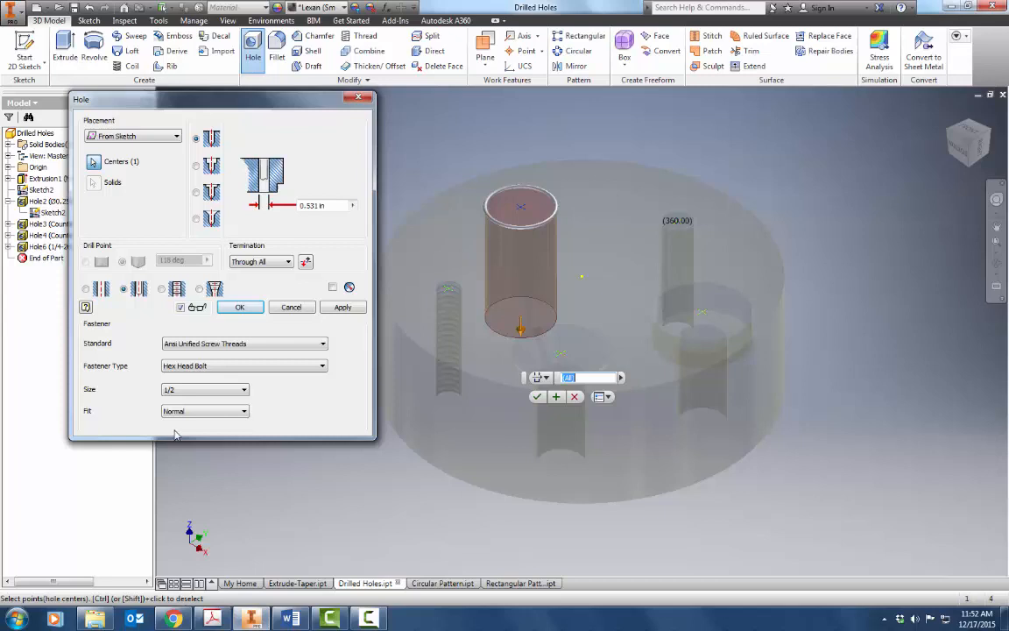
{"action": "left_click", "coordinate": [238, 306]}
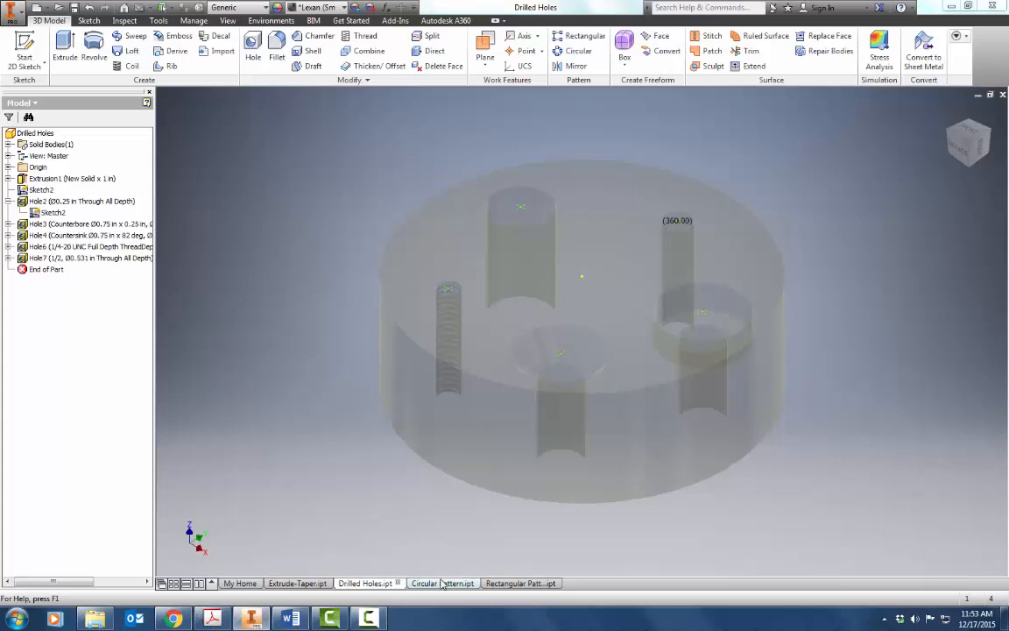
Pattern Extrusion5 ten times over 360° around the disc's centre axis, then move to the Rectangular Pattern part
{"action": "left_click", "coordinate": [424, 582]}
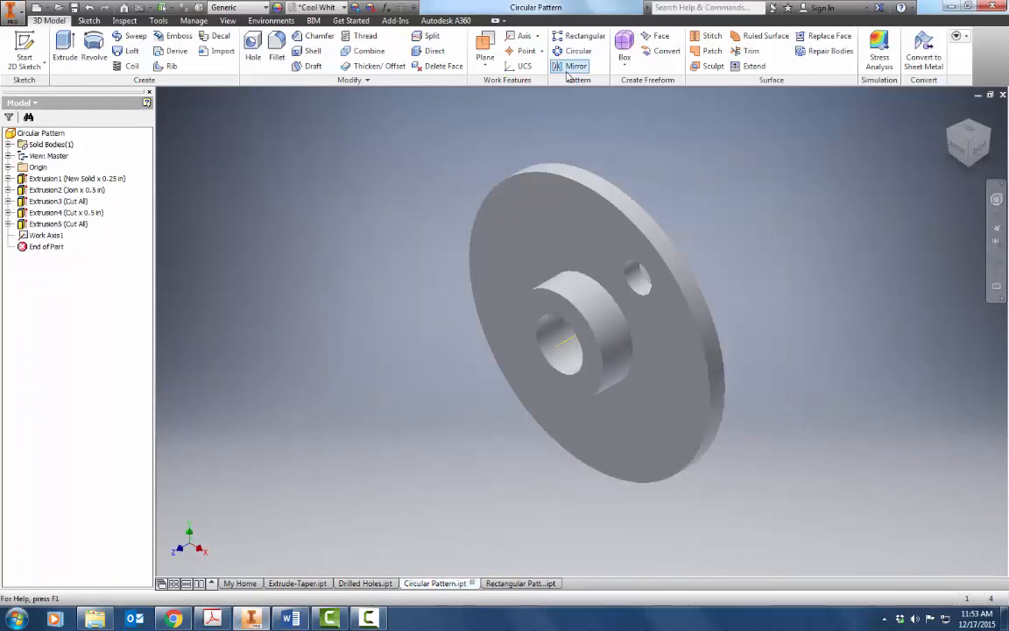
{"action": "left_click", "coordinate": [578, 51]}
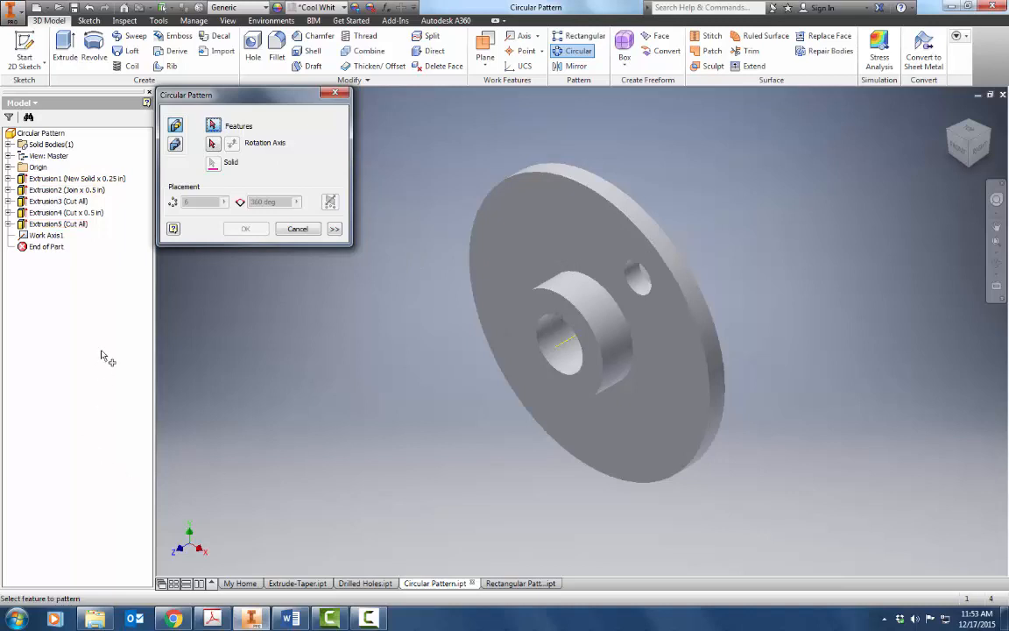
{"action": "left_click", "coordinate": [56, 225]}
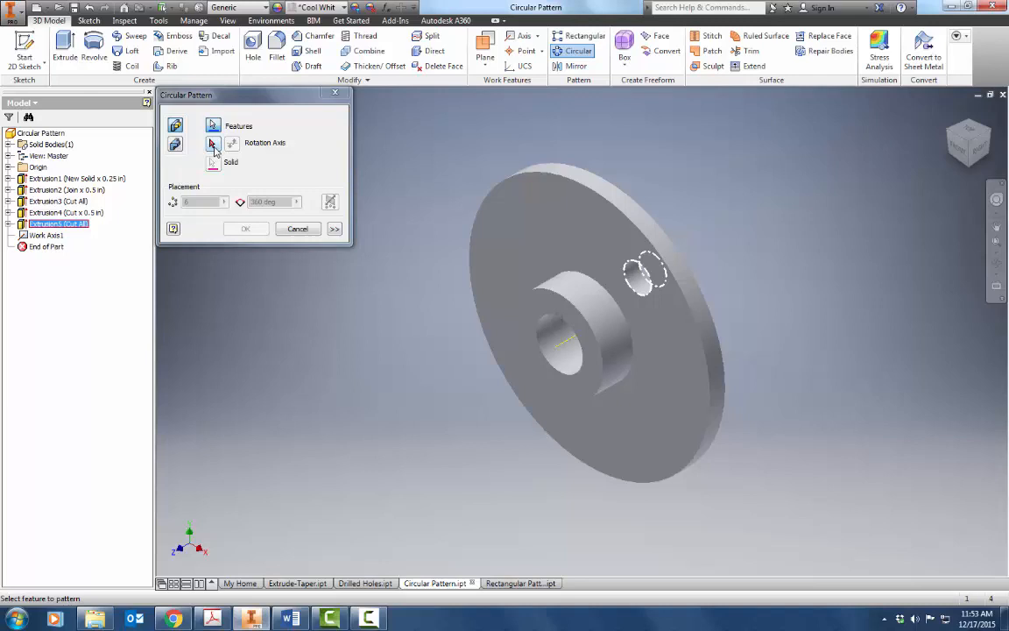
{"action": "left_click", "coordinate": [214, 144]}
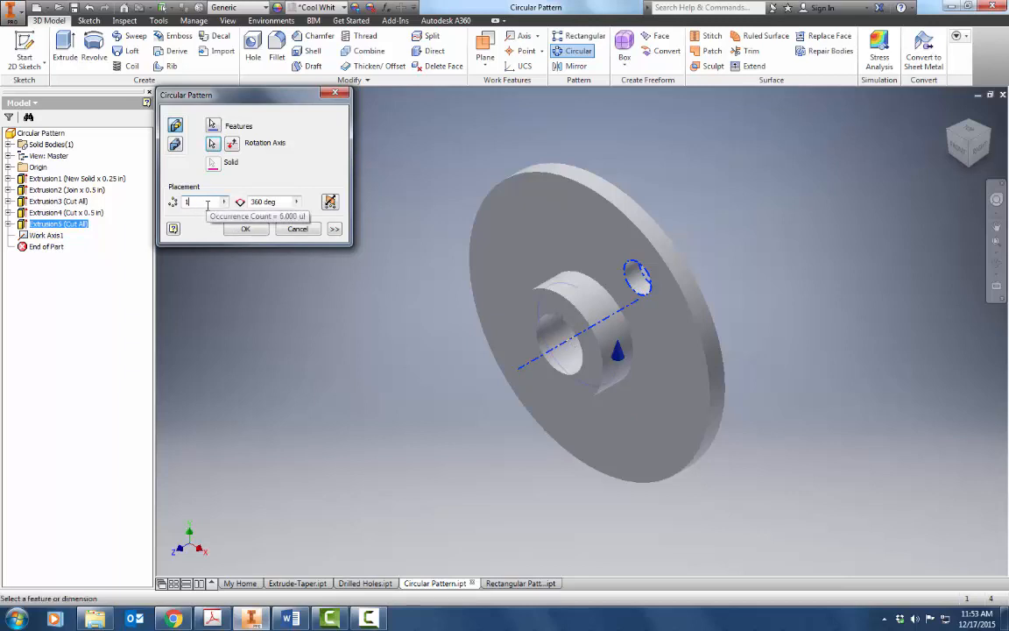
{"action": "type", "text": "10"}
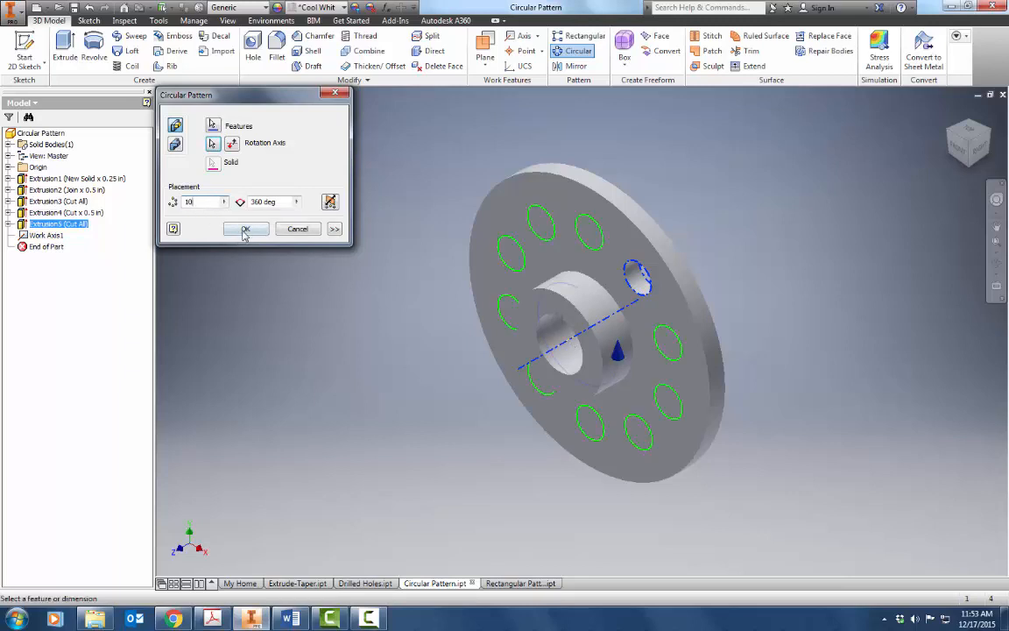
{"action": "left_click", "coordinate": [245, 228]}
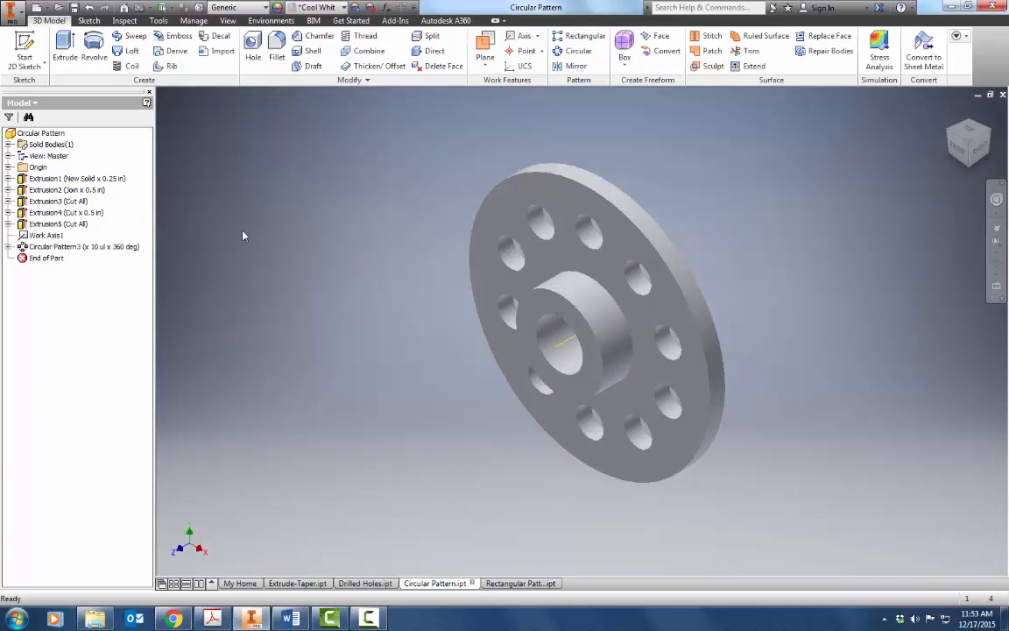
{"action": "left_click", "coordinate": [214, 619]}
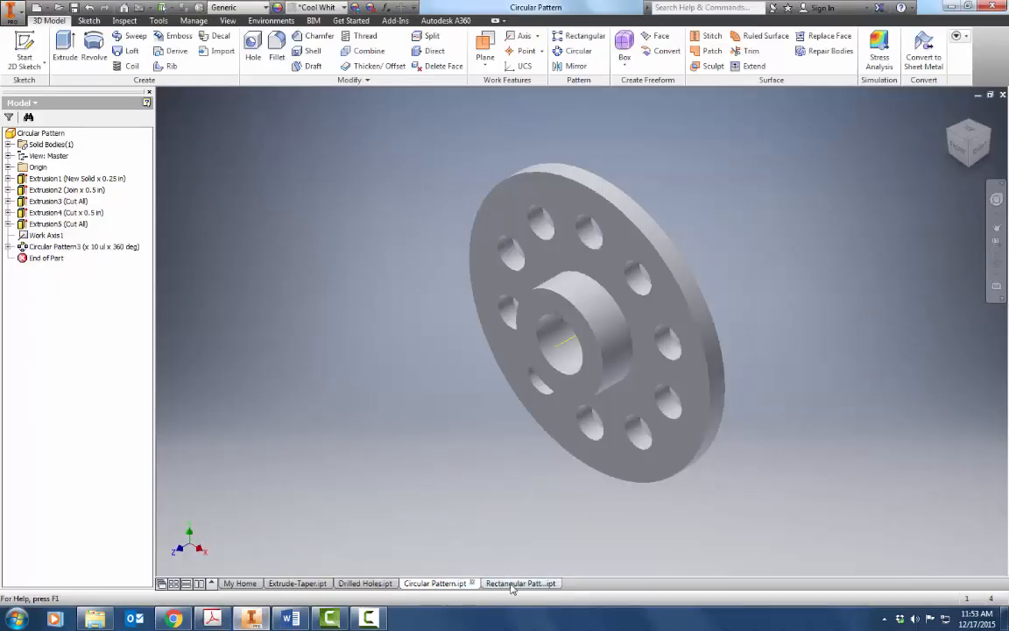
{"action": "left_click", "coordinate": [520, 582]}
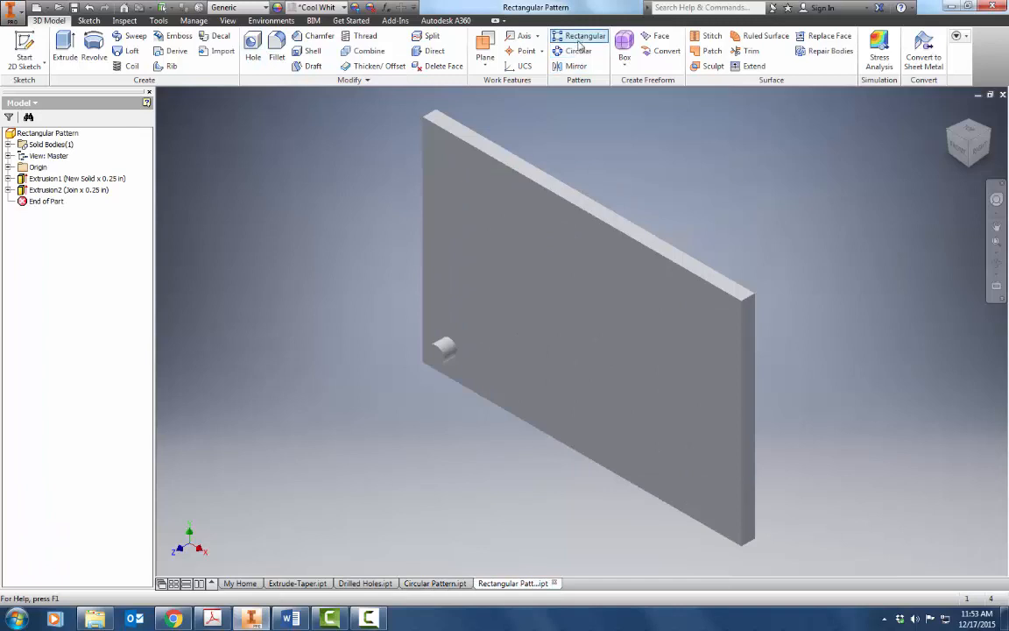
Pattern Extrusion2 in a 6-by-4 grid at 1.0 in spacing along the plate's two edges
{"action": "left_click", "coordinate": [585, 35]}
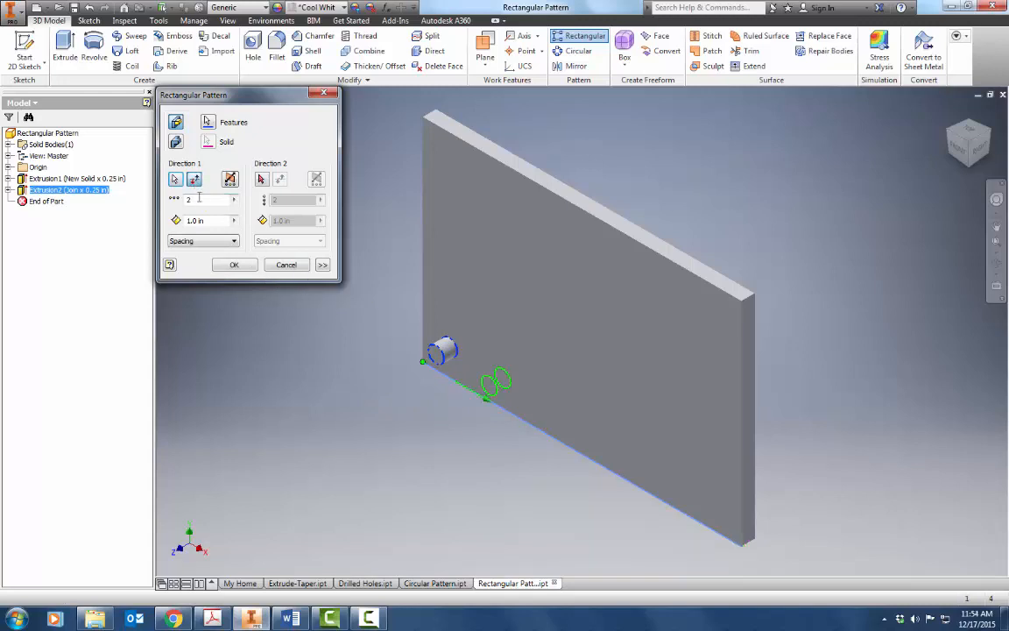
{"action": "type", "text": "6"}
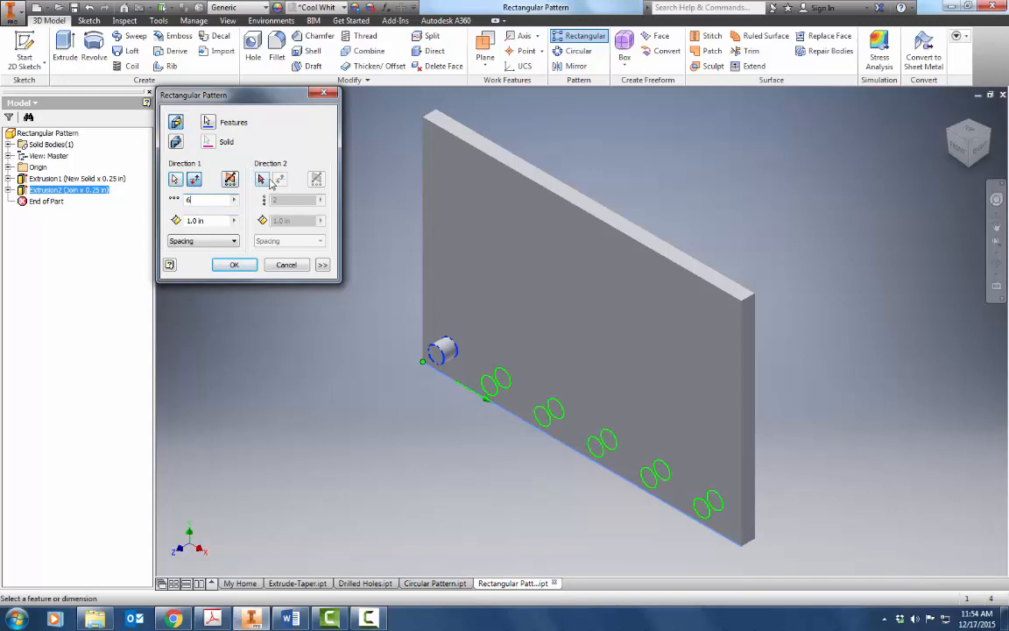
{"action": "left_click", "coordinate": [261, 178]}
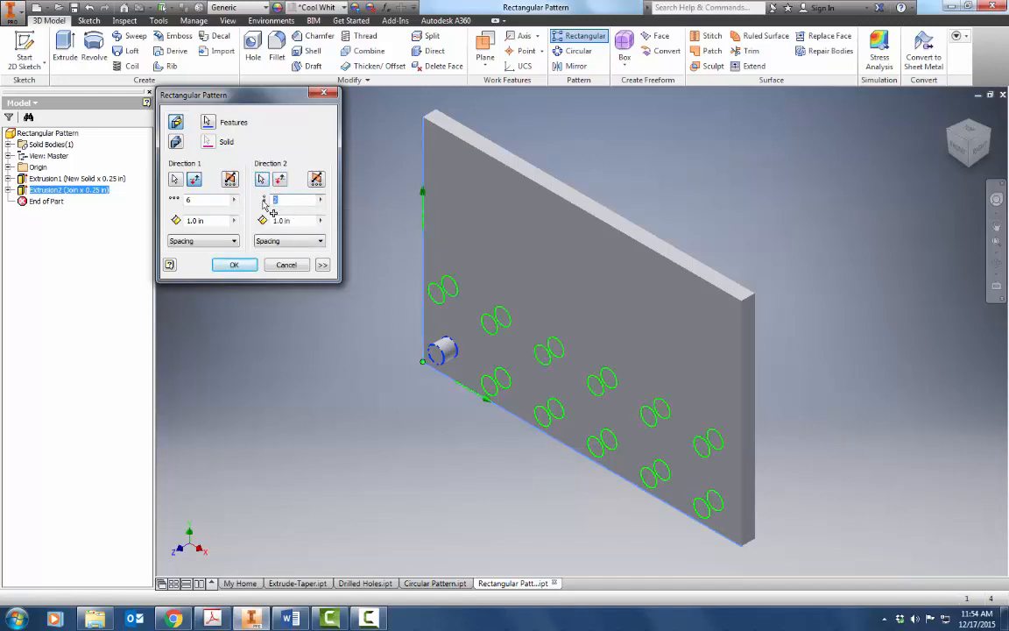
{"action": "type", "text": "4"}
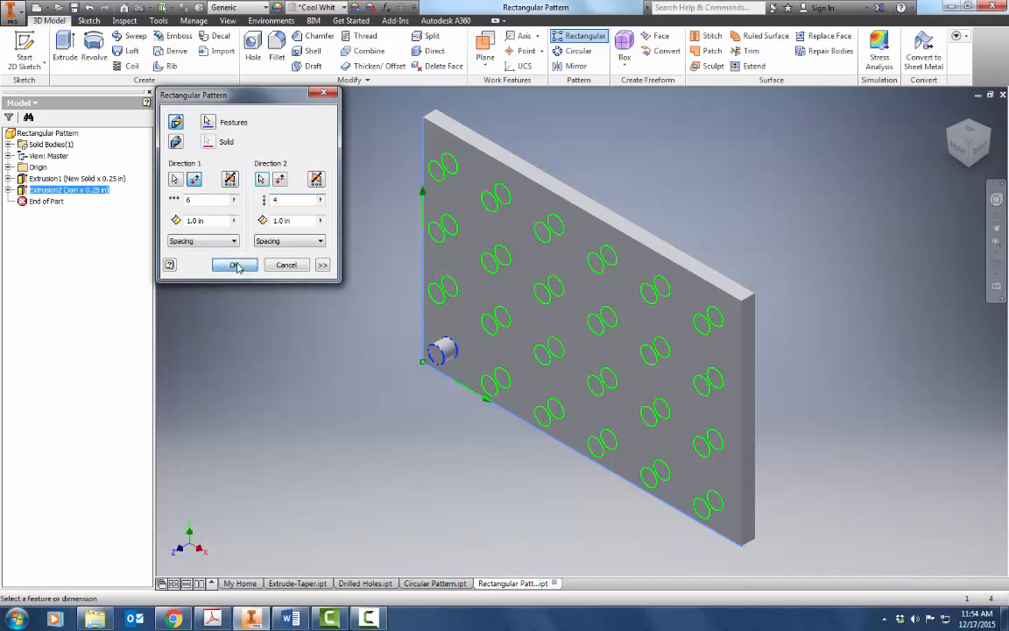
{"action": "left_click", "coordinate": [231, 265]}
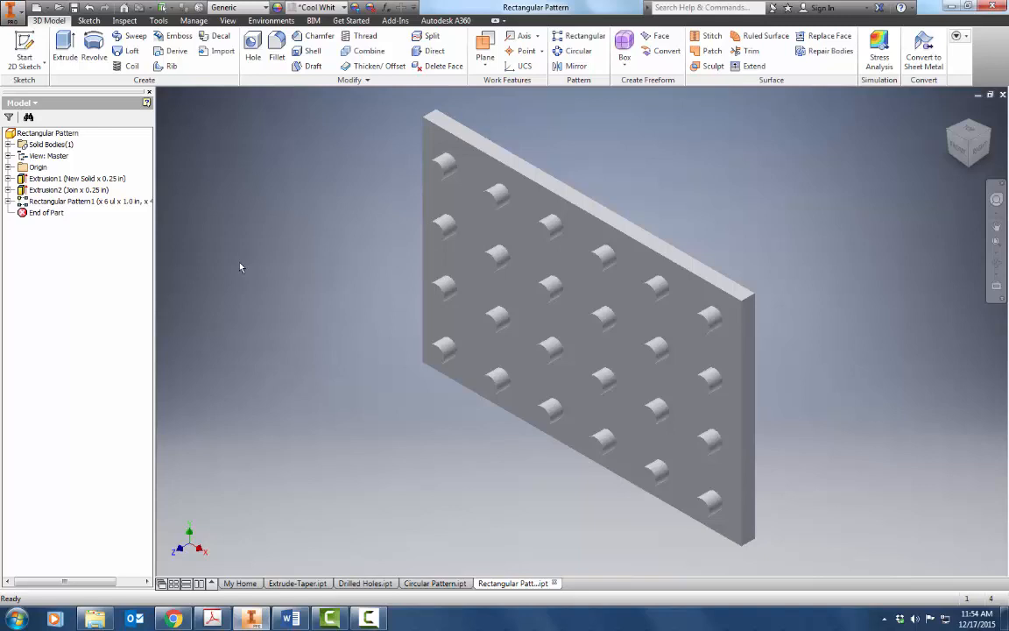
{"action": "mouse_move", "coordinate": [431, 406]}
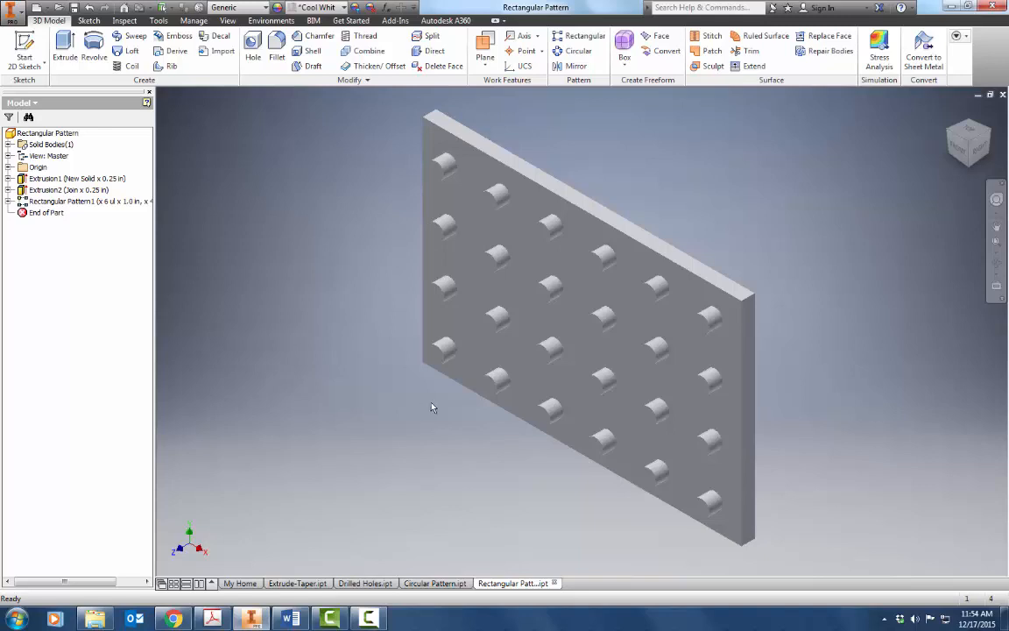
{"action": "mouse_move", "coordinate": [445, 447]}
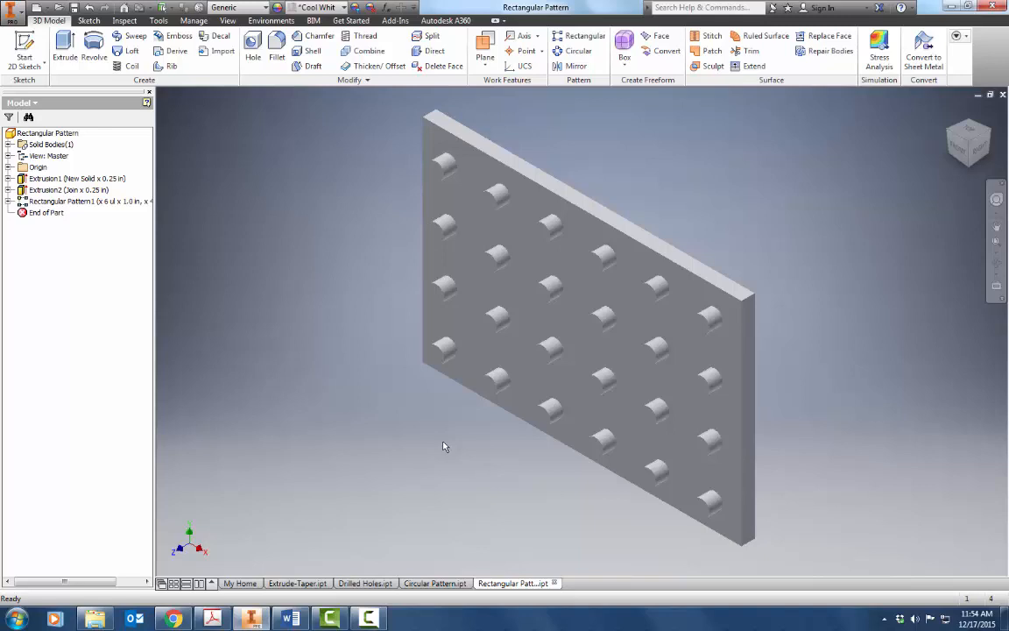
Bring the Word report forward and ready item 1 for the tapered-extrusion screenshot
{"action": "left_click", "coordinate": [298, 582]}
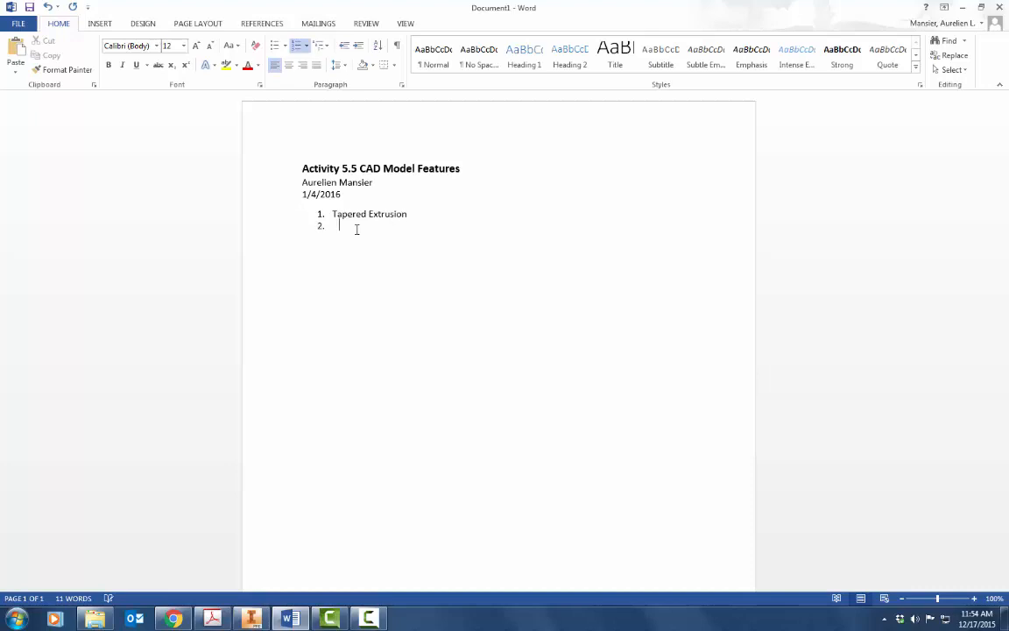
{"action": "key", "text": "backspace"}
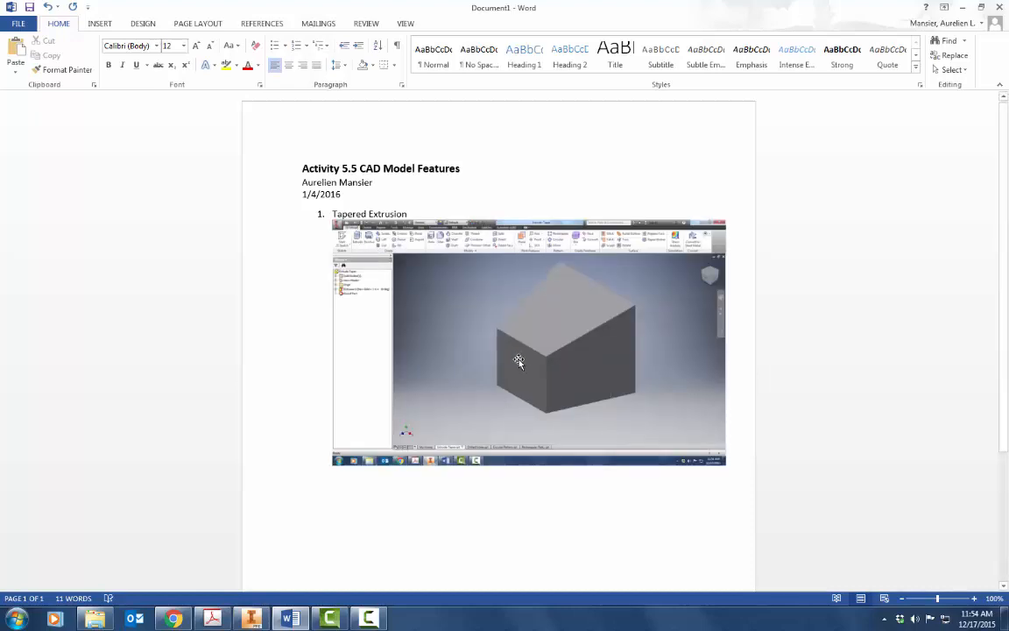
Crop the pasted screenshot to the model view and return to the PLTW 5.5a resources page
{"action": "left_click", "coordinate": [529, 341]}
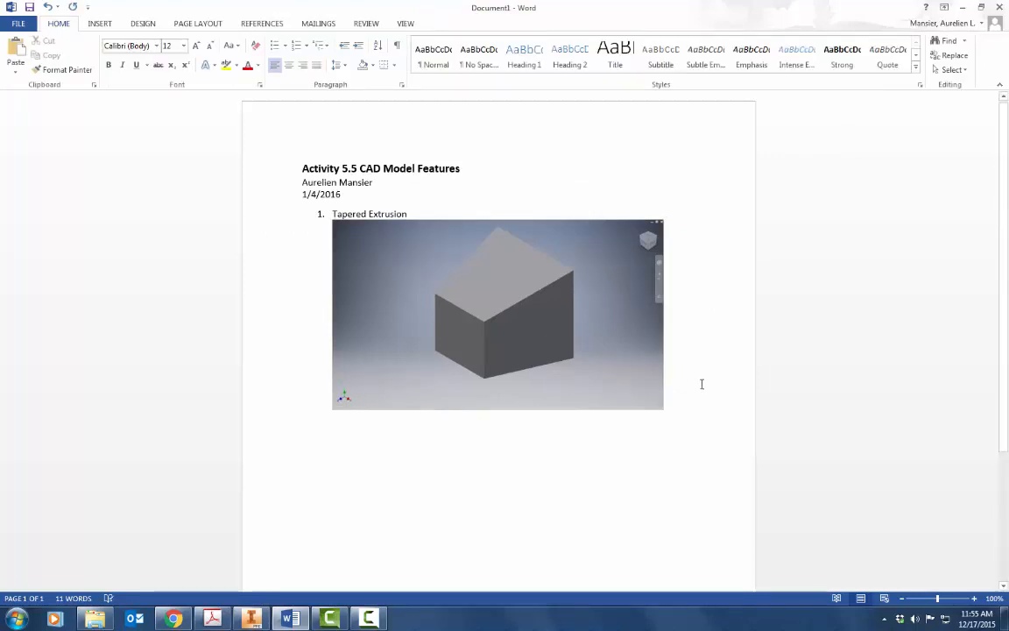
{"action": "mouse_move", "coordinate": [622, 427]}
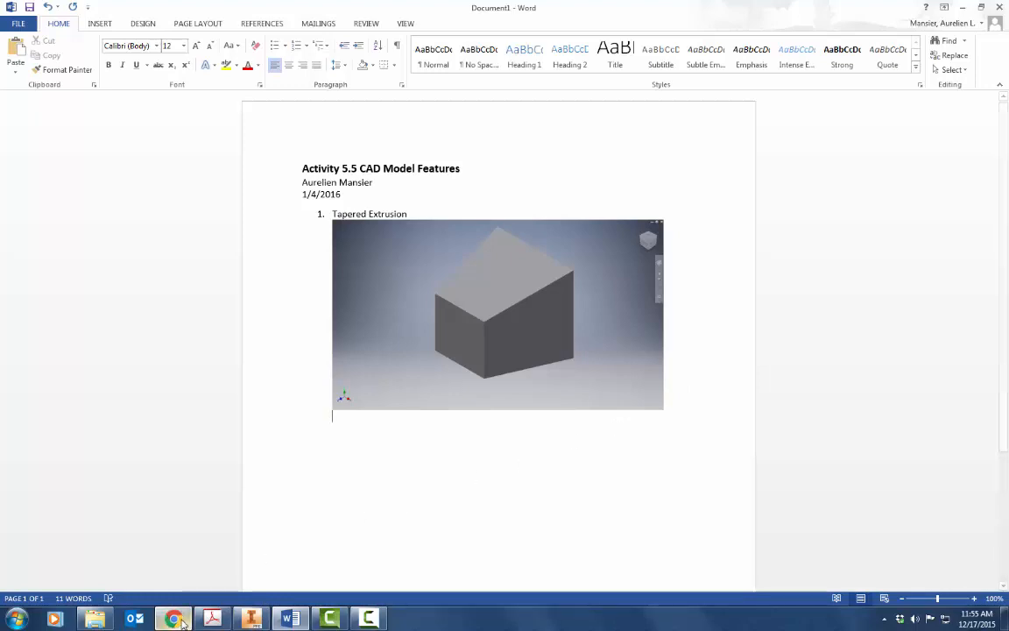
{"action": "left_click", "coordinate": [172, 618]}
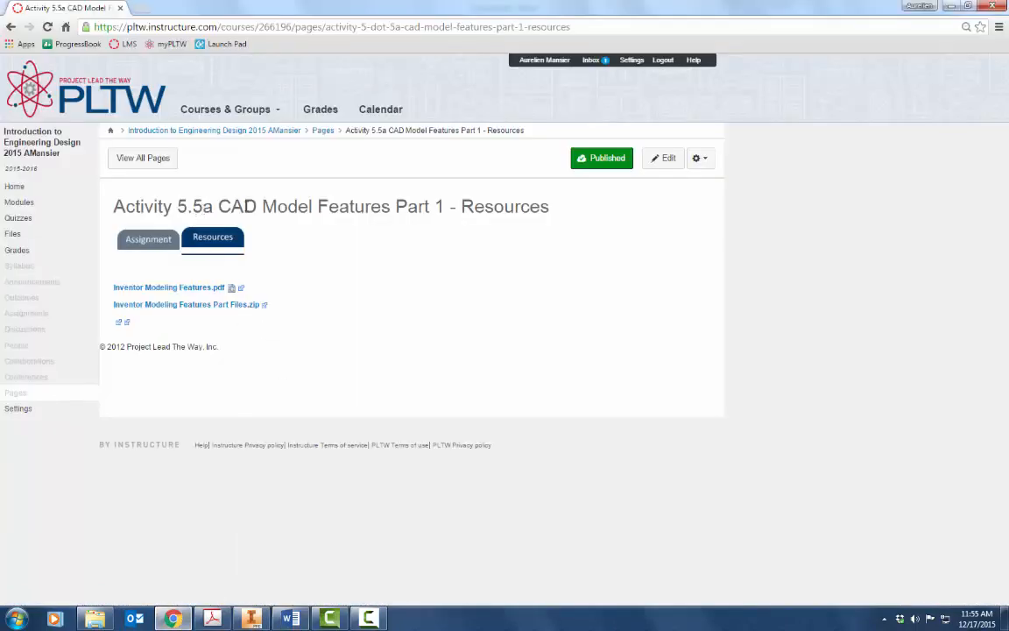